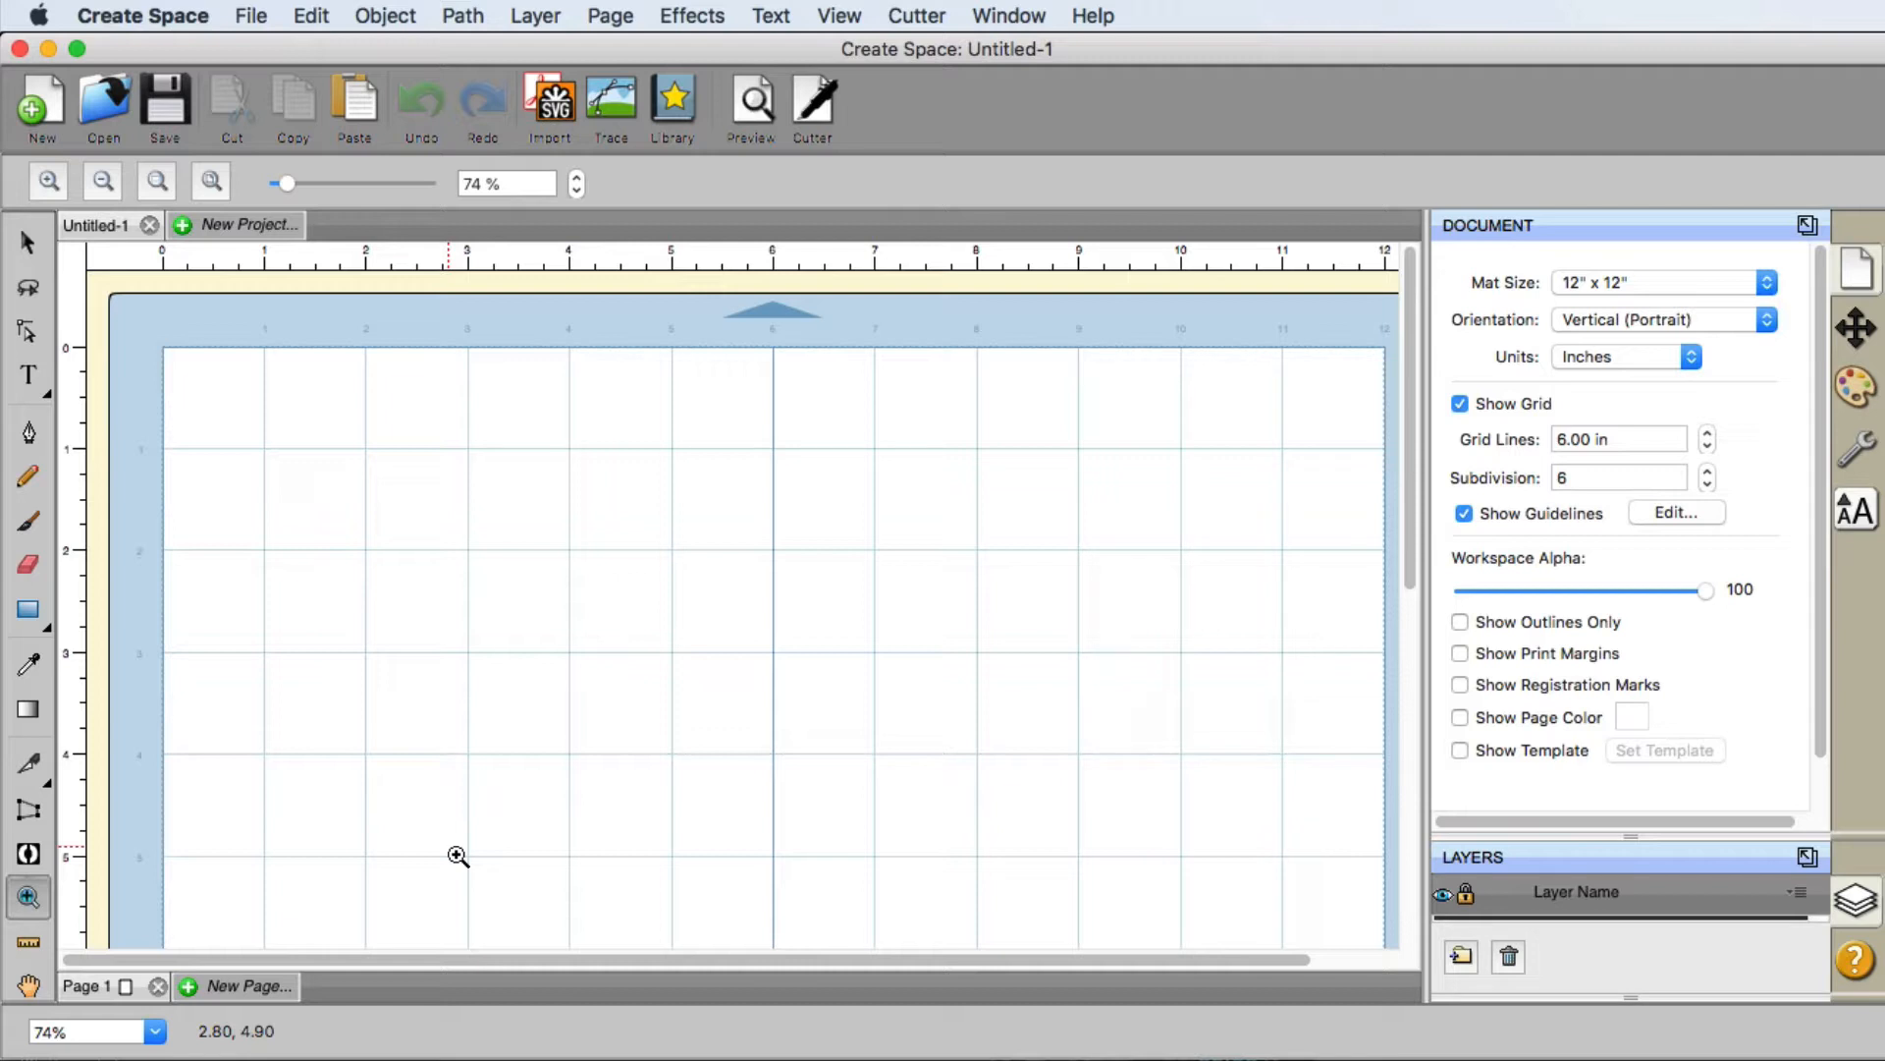
mouse_move(947, 280)
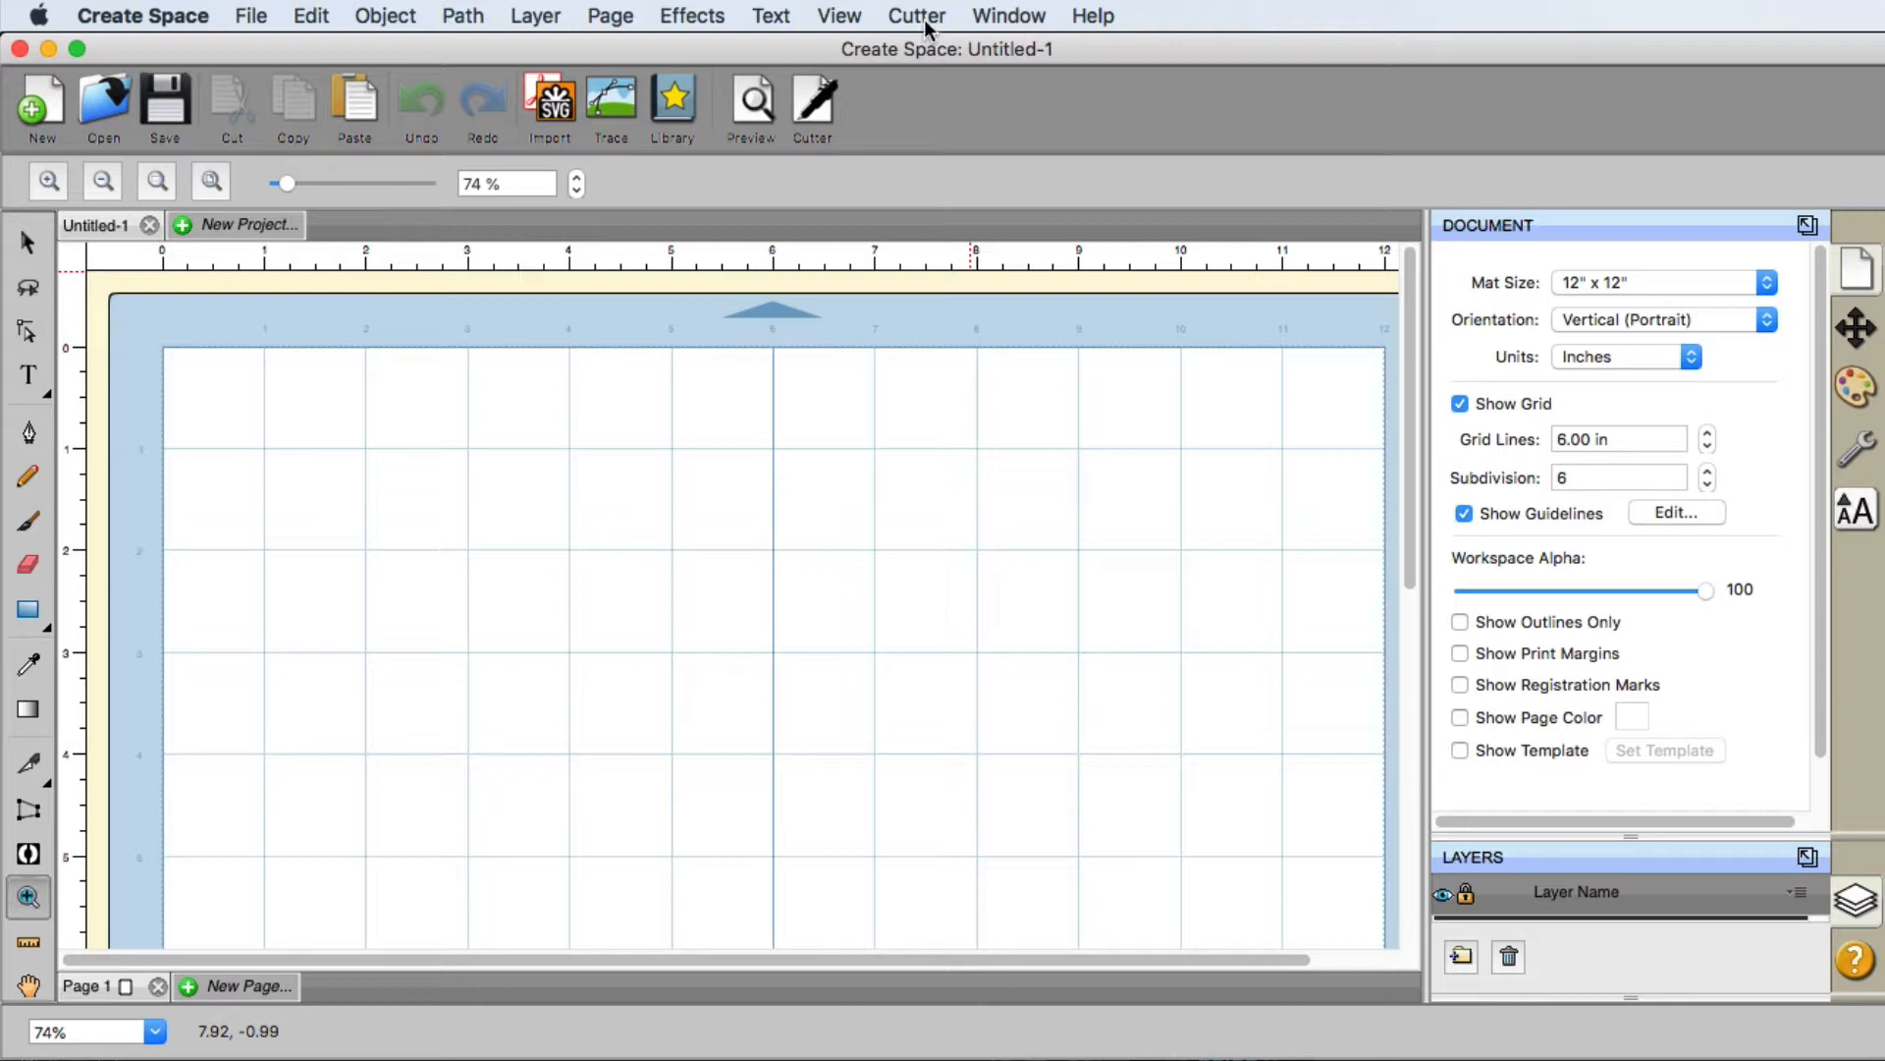
Open the Cutter menu to reach the My Cutter options.
left_click(916, 16)
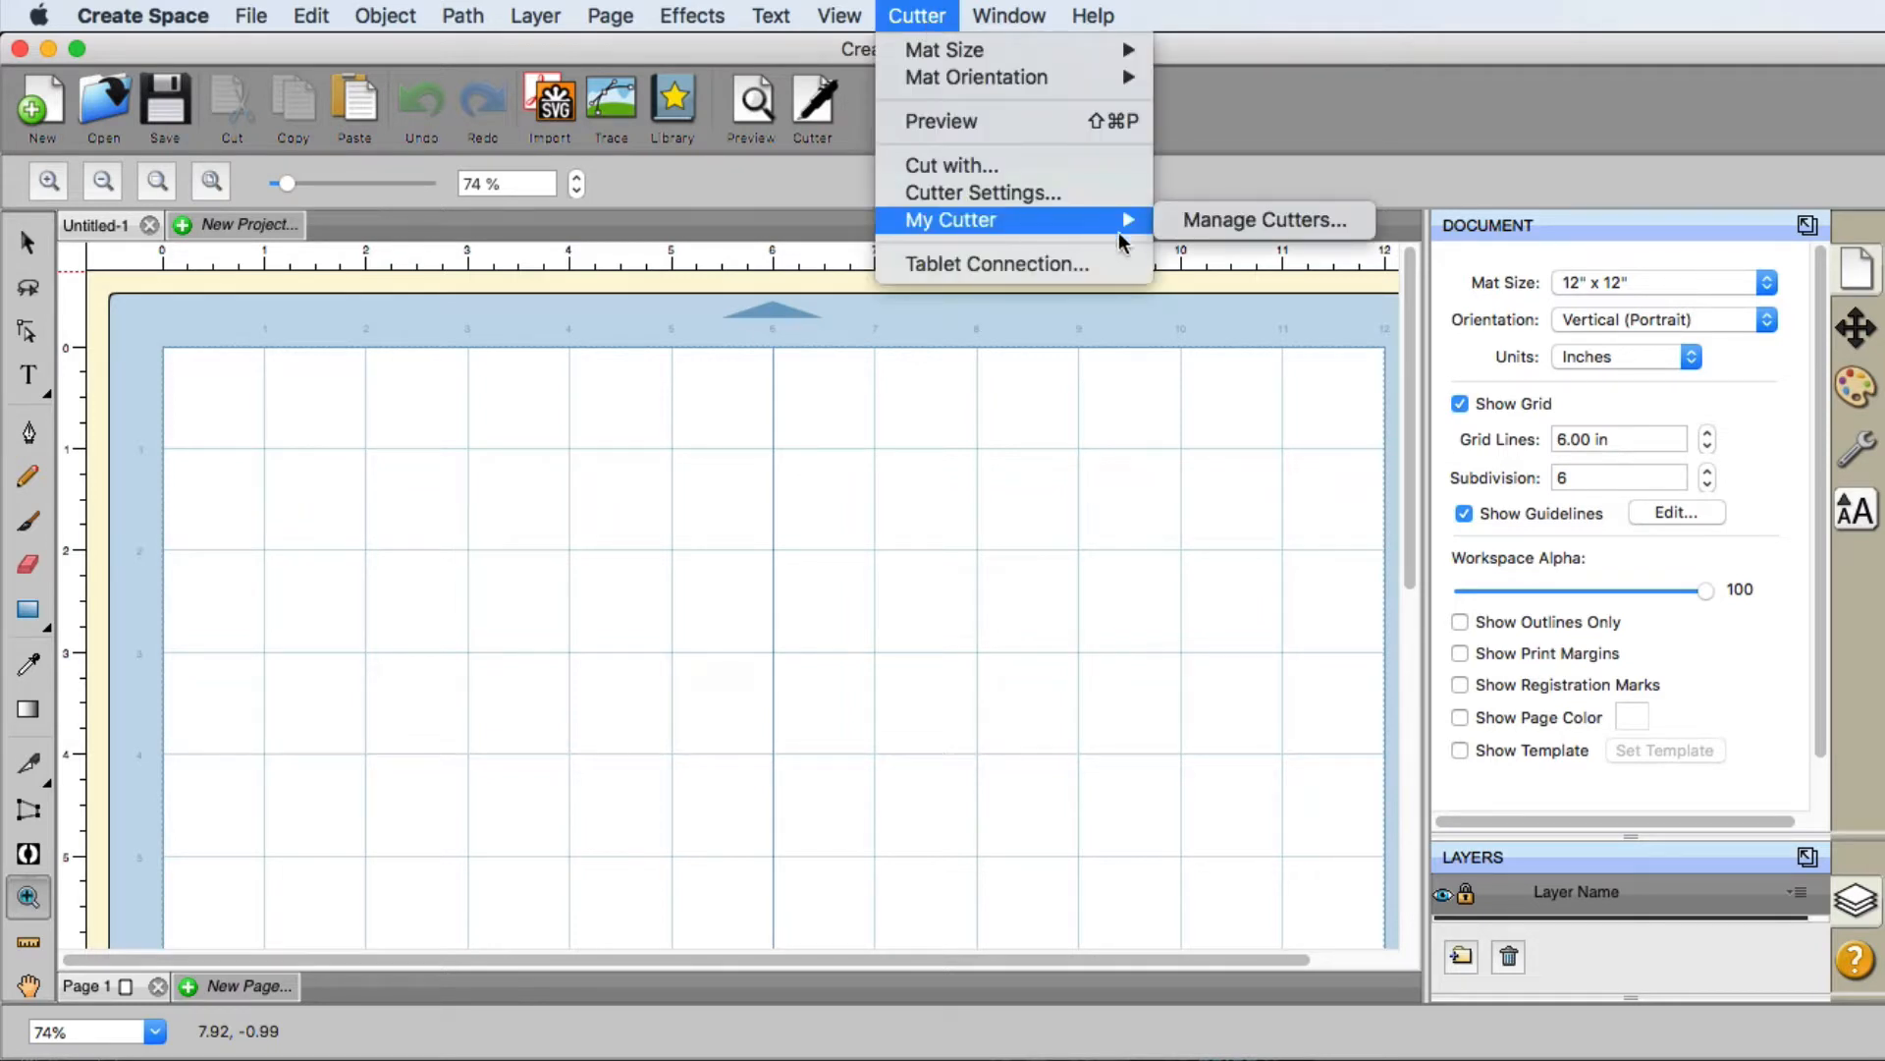
In Manage Cutters, add MUSE and Vinyl Express R Series, then finish.
left_click(1263, 220)
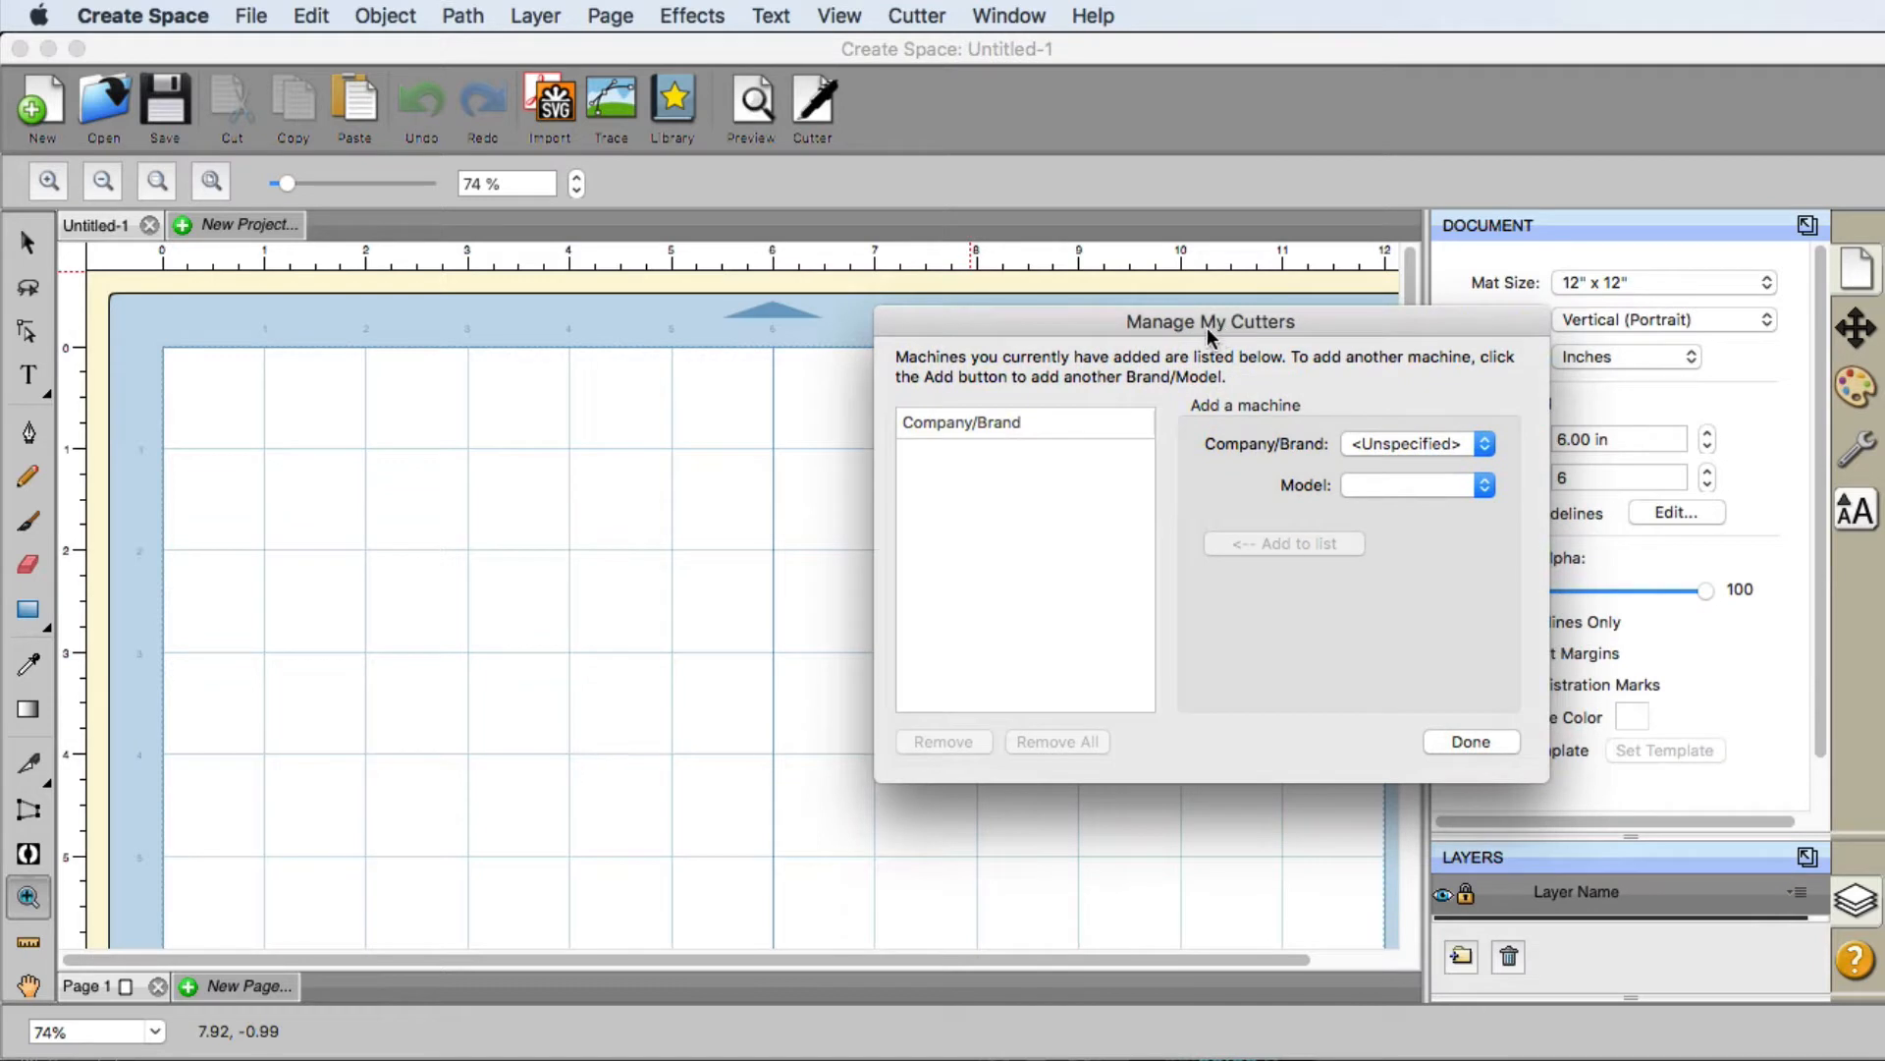
mouse_move(1116, 403)
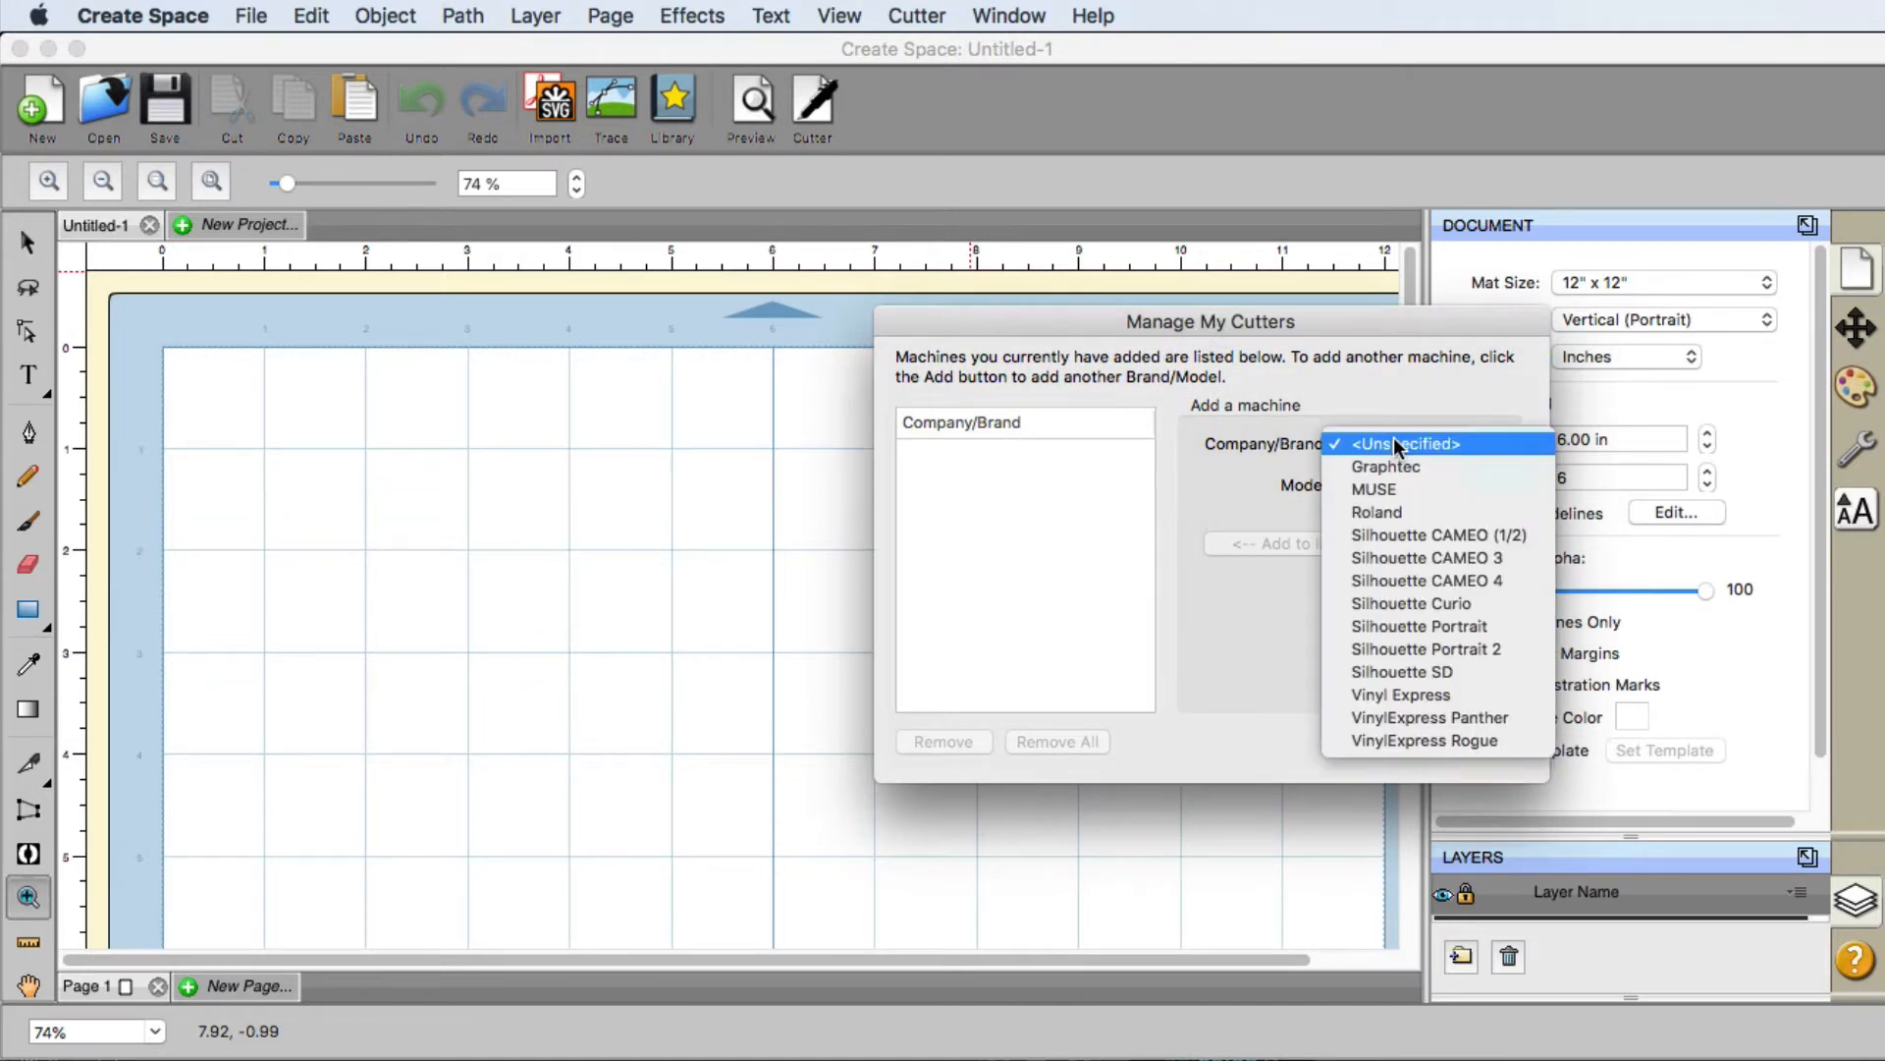
left_click(1371, 489)
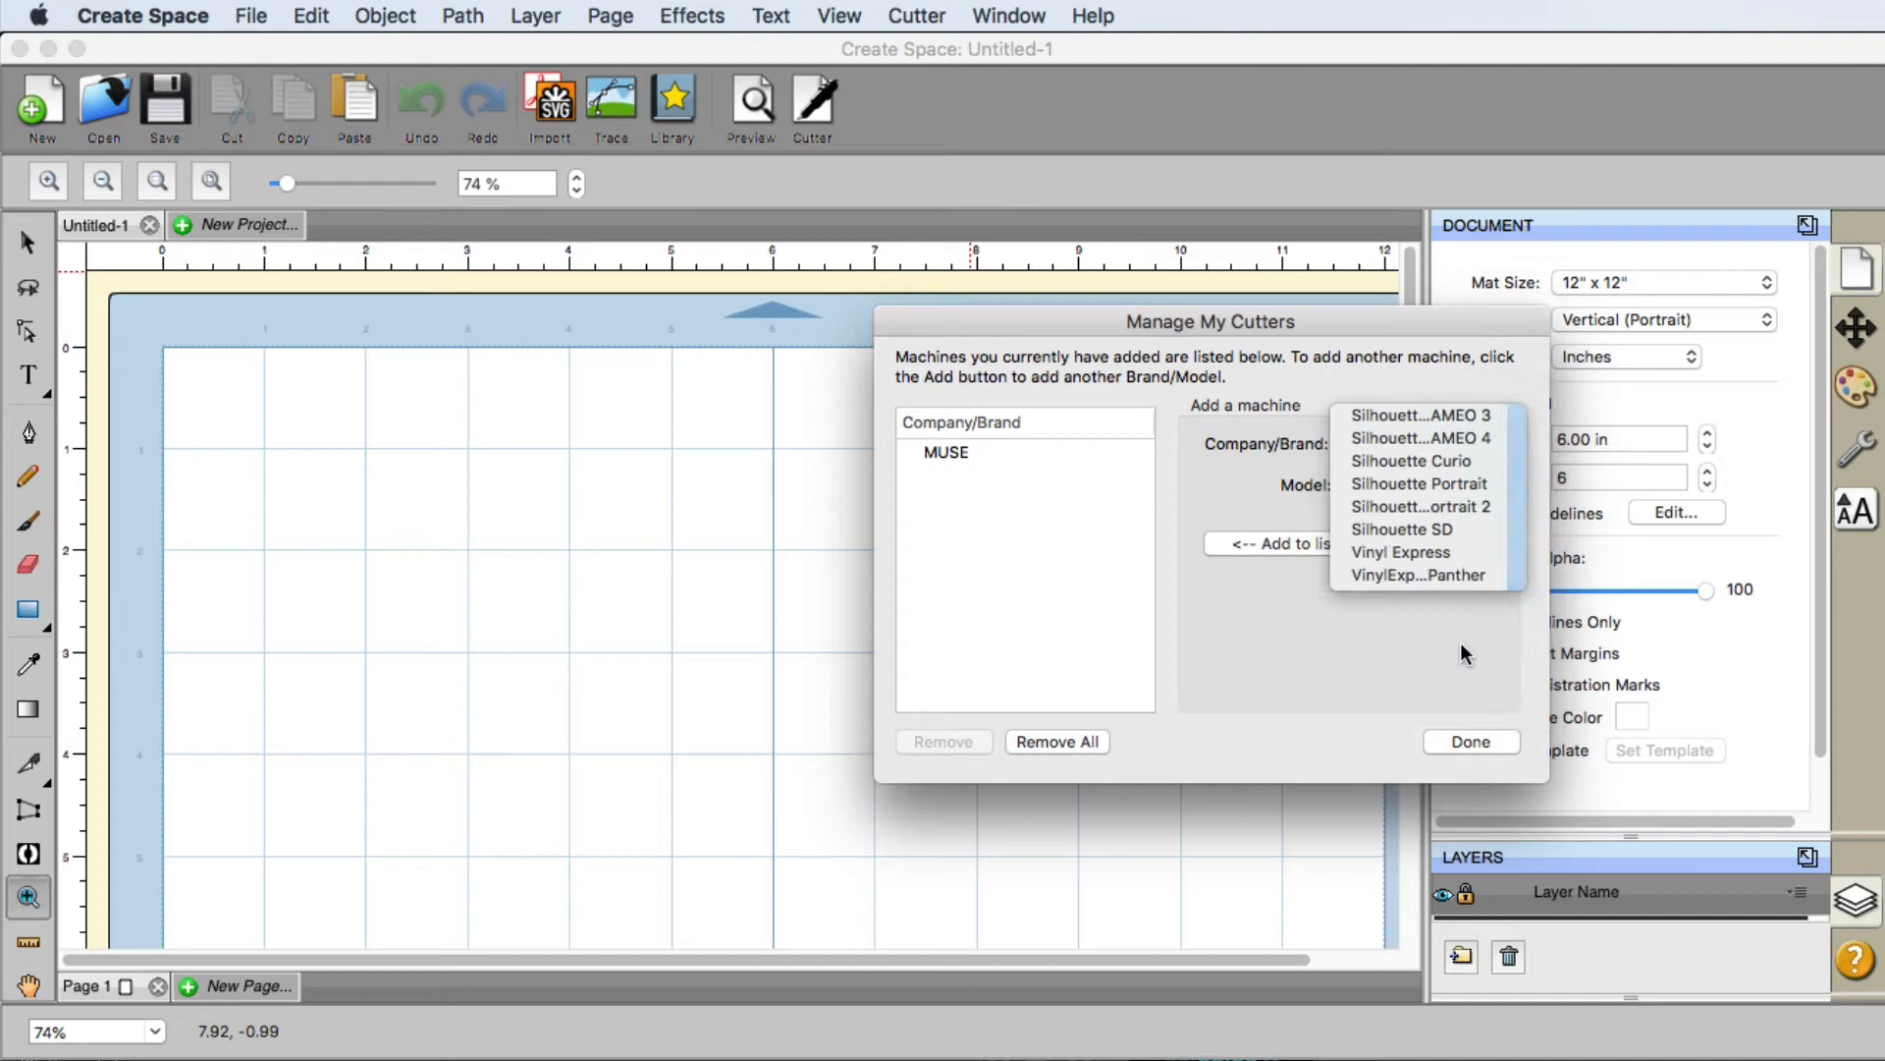
left_click(1399, 551)
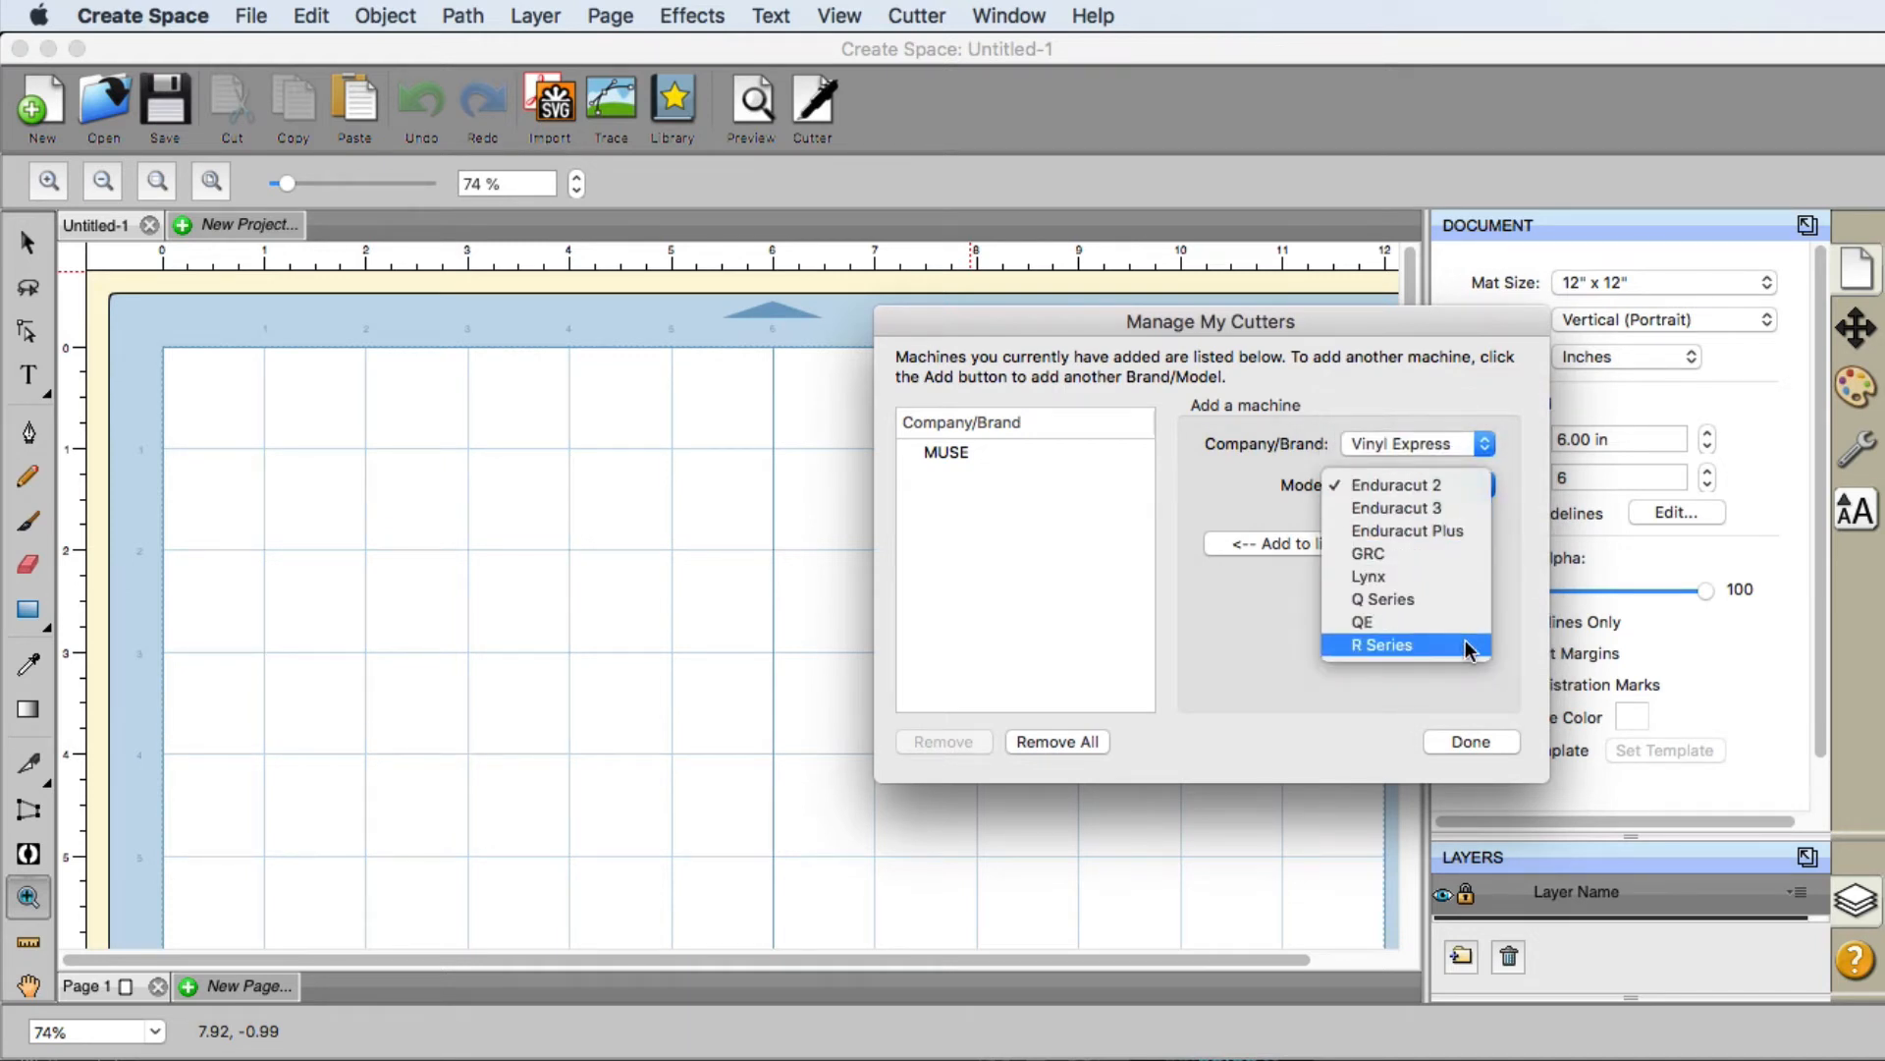
left_click(1381, 644)
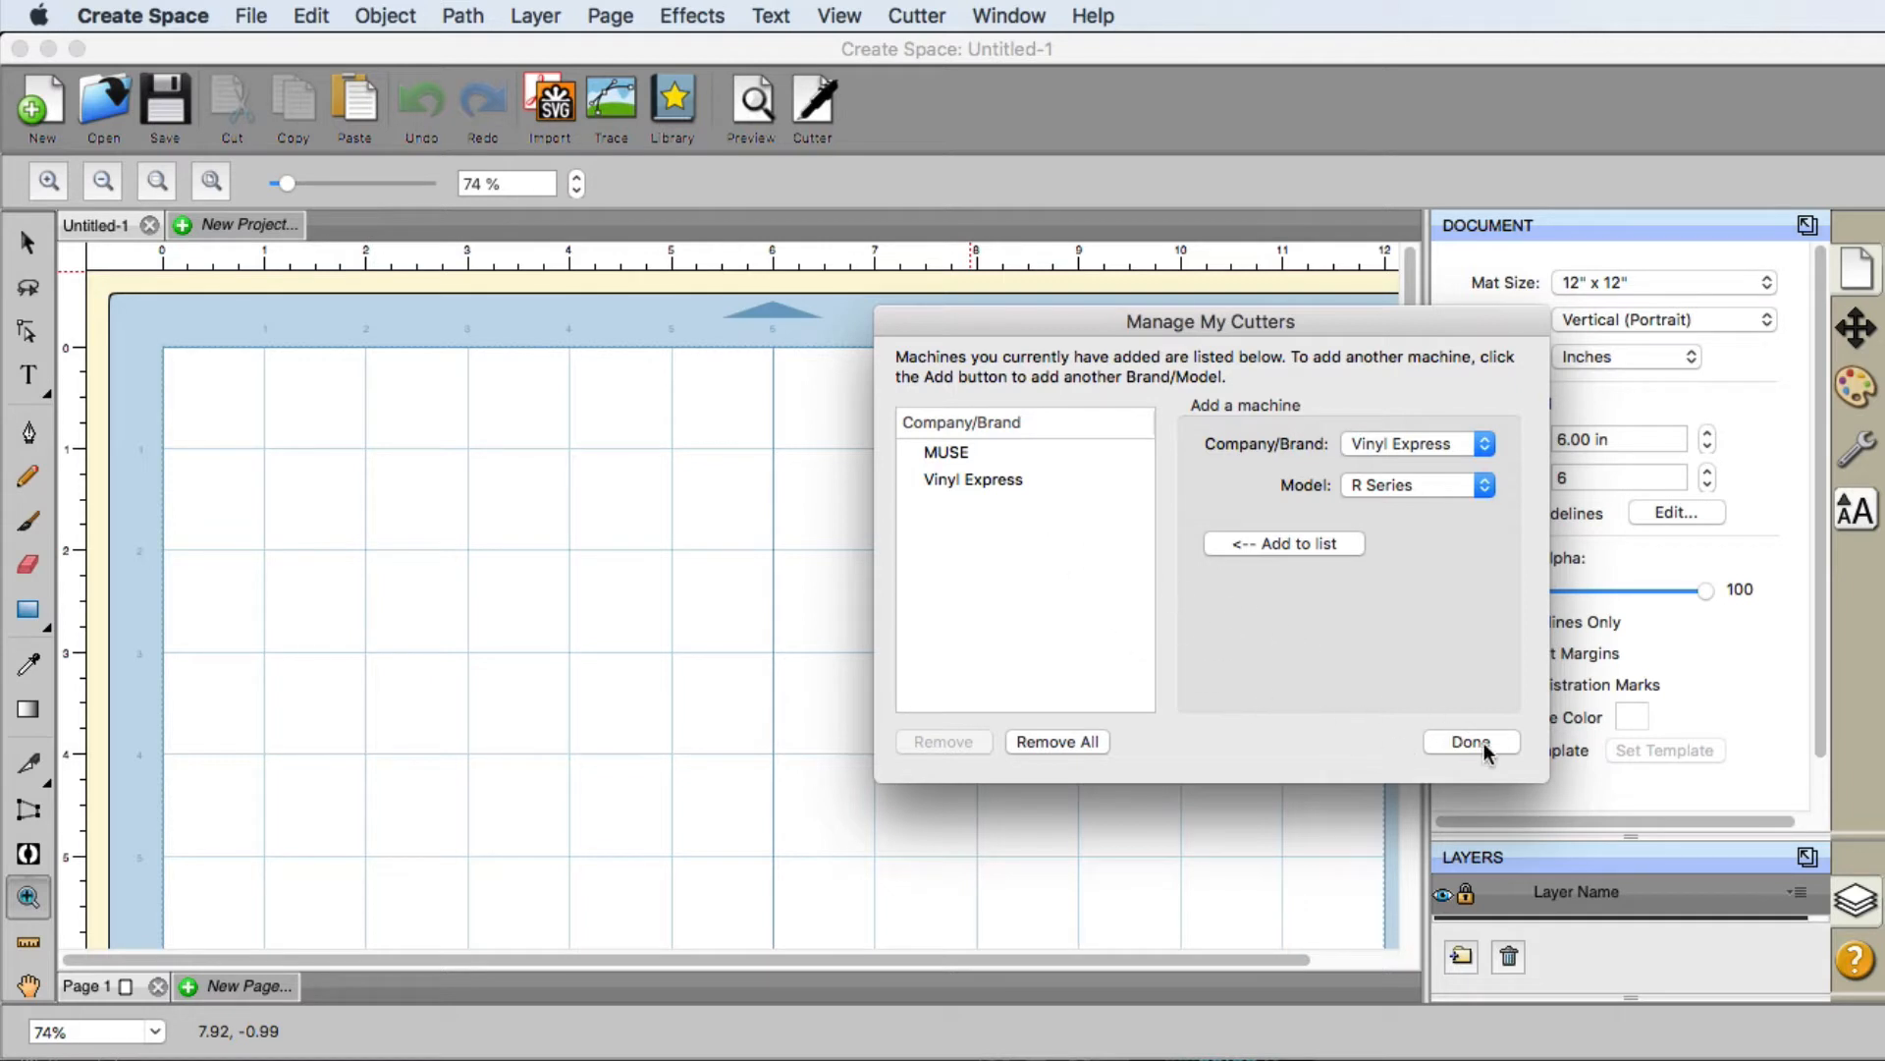
left_click(1468, 741)
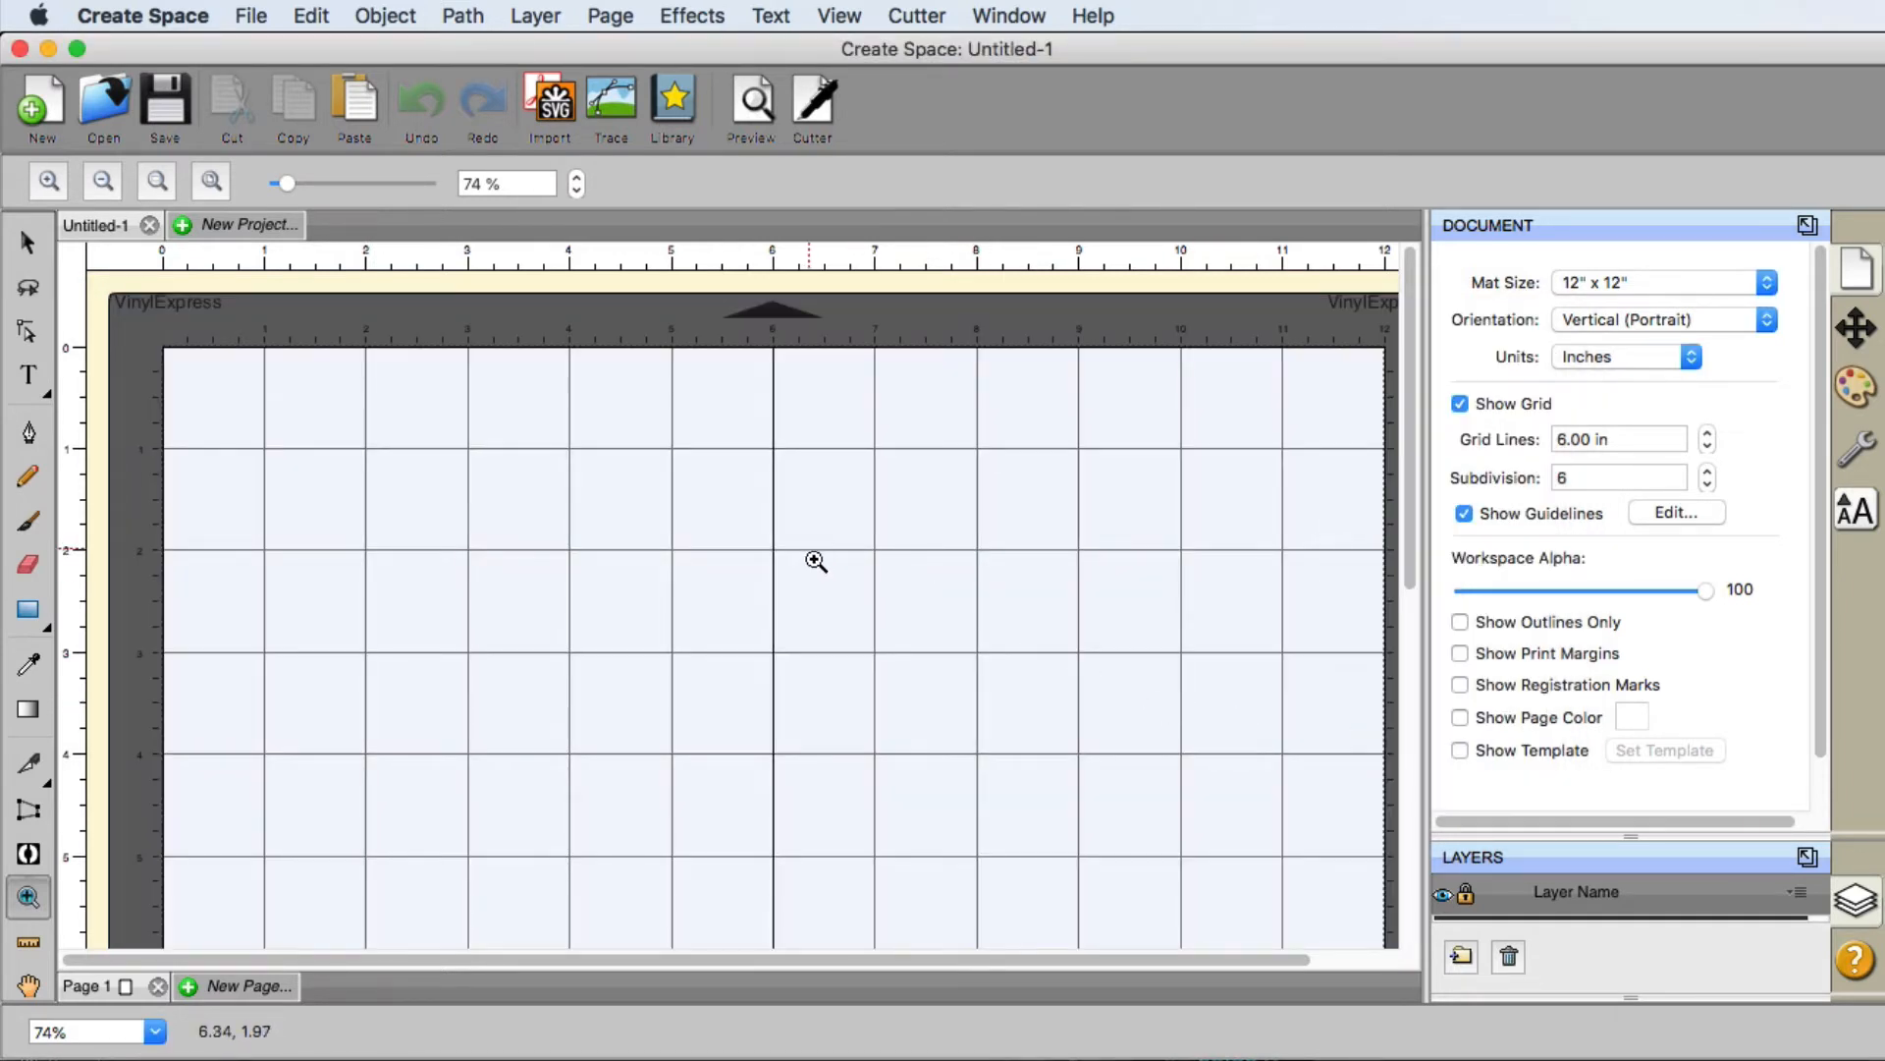
mouse_move(262, 495)
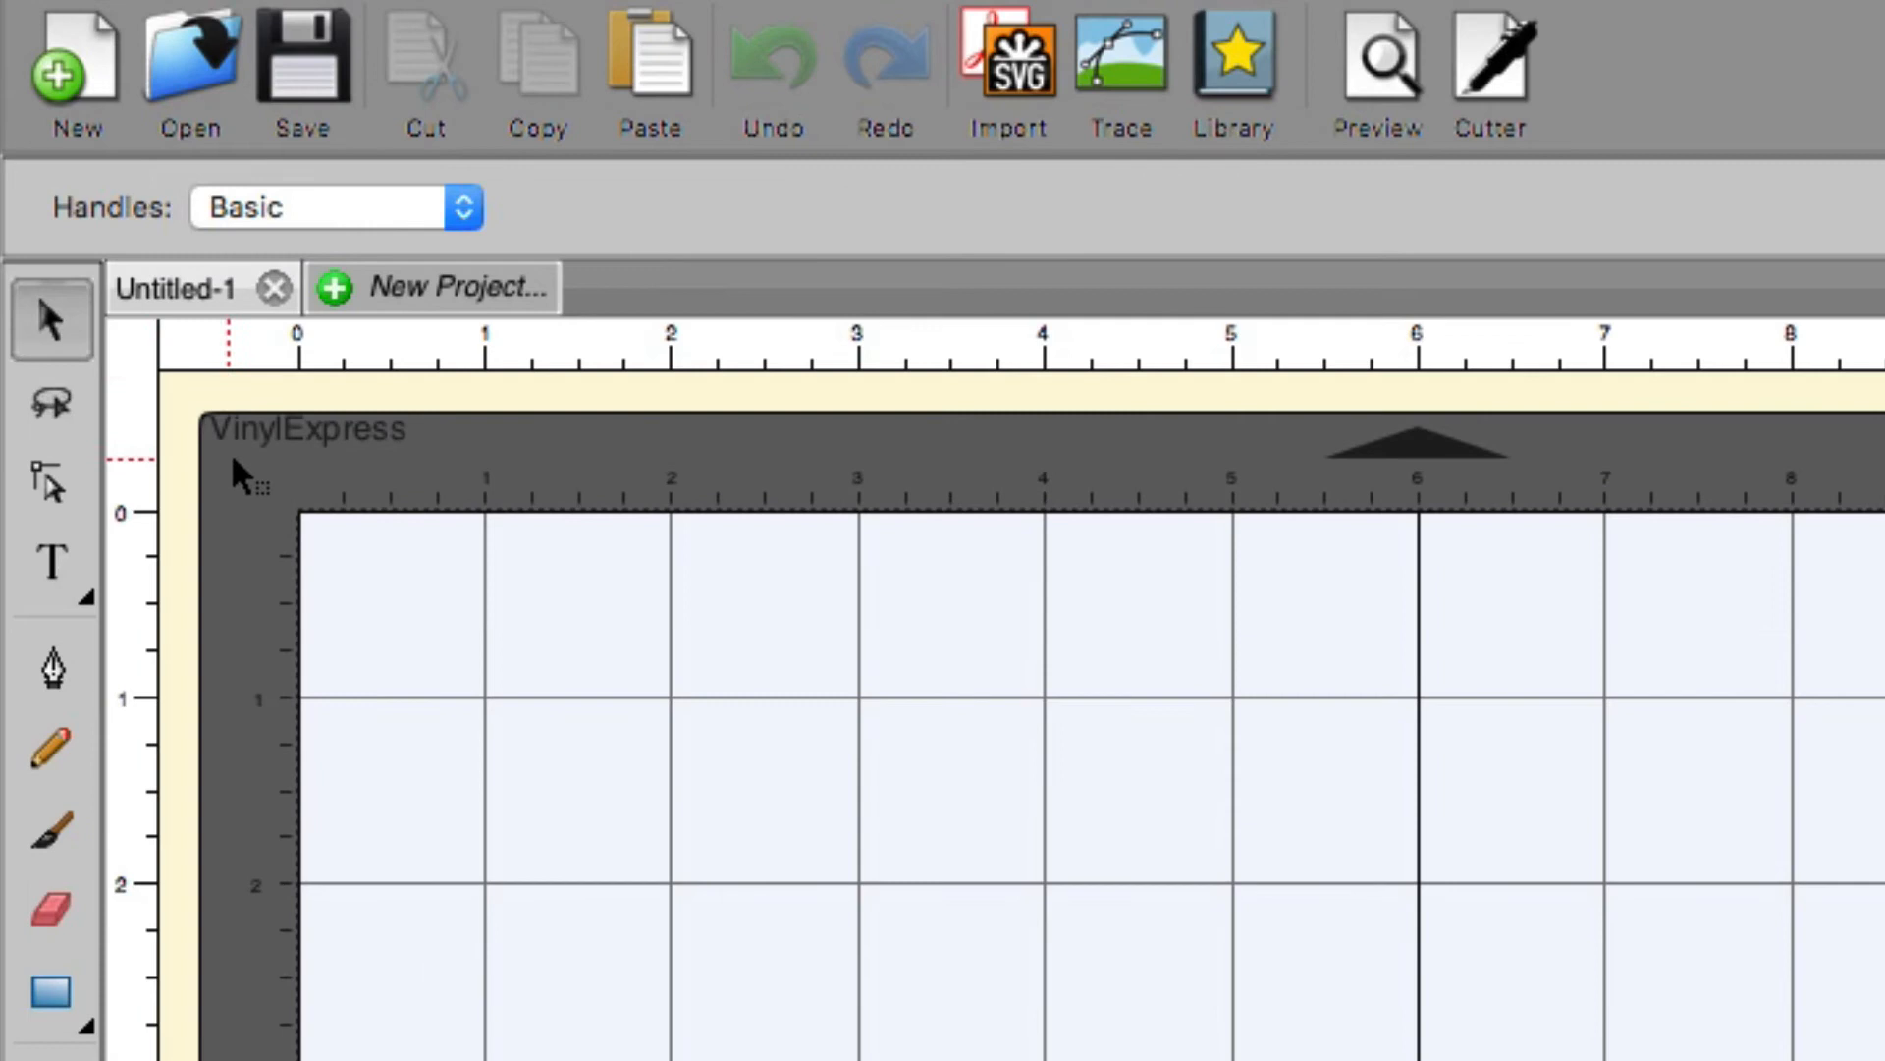
mouse_move(355, 470)
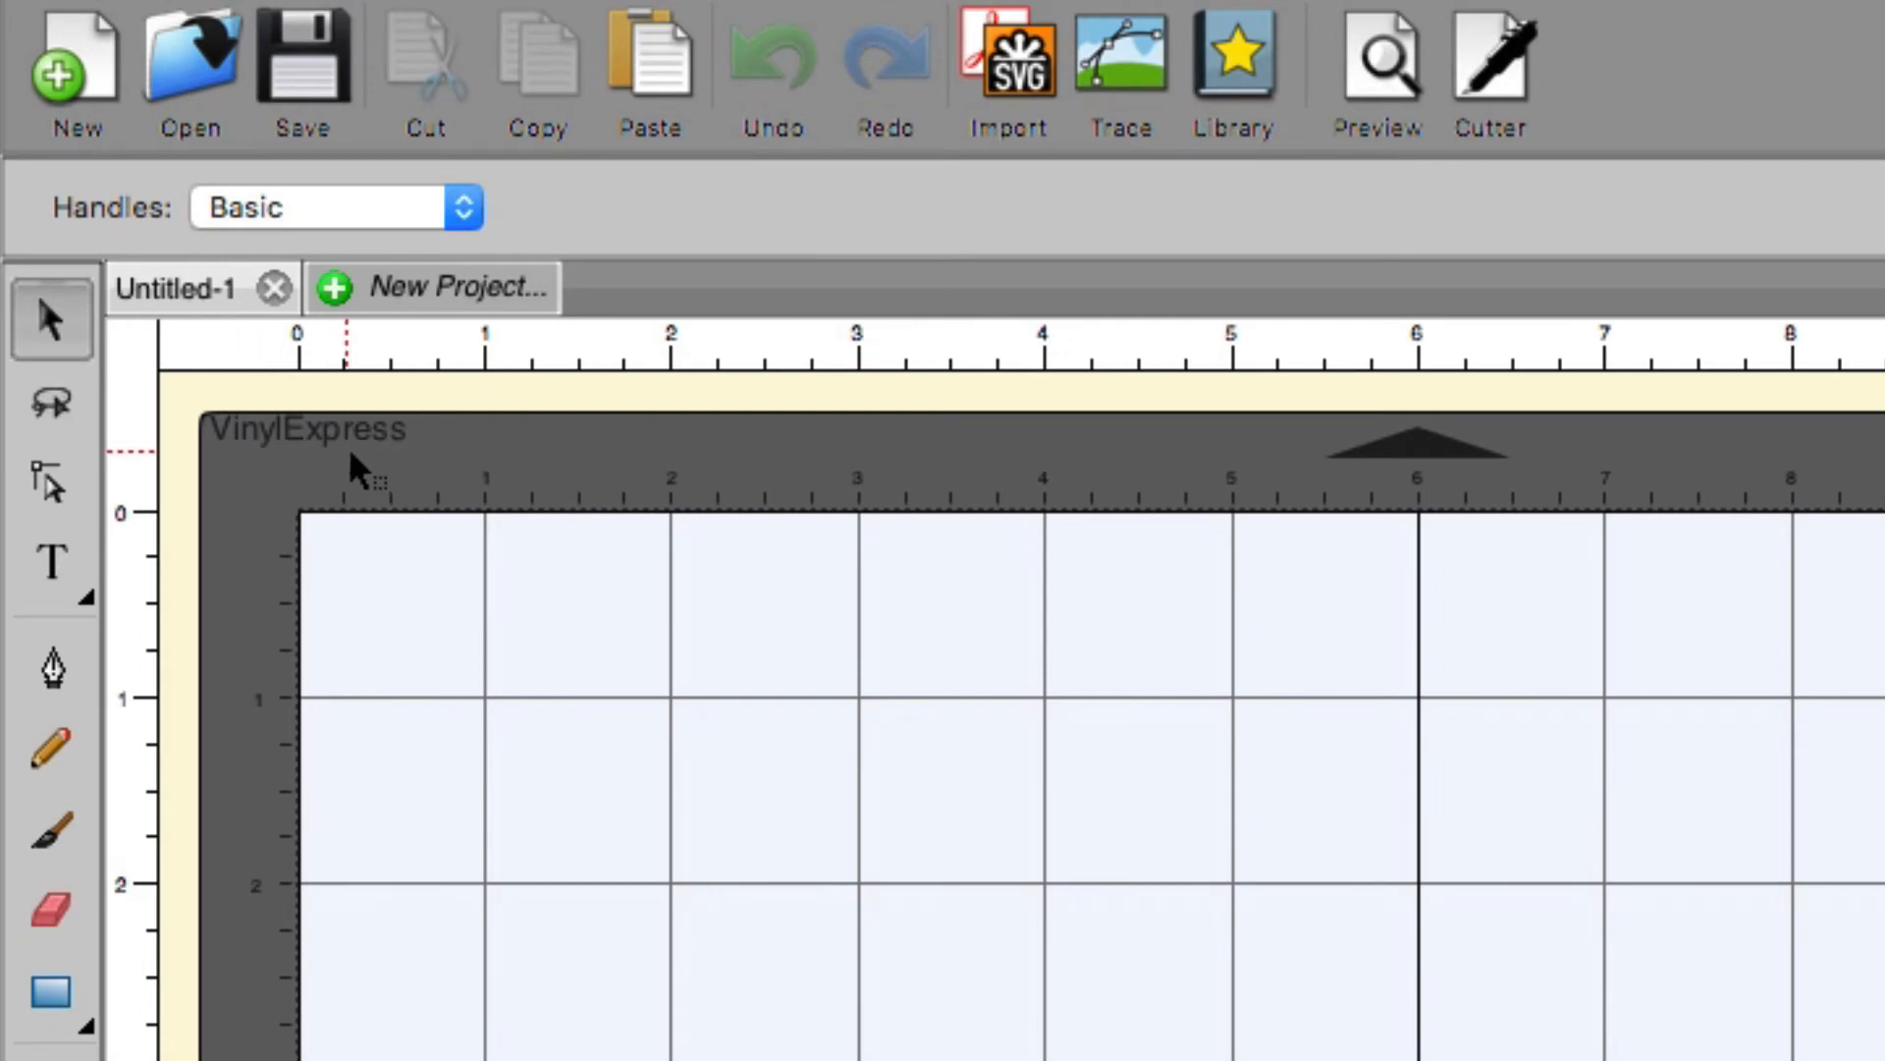
mouse_move(450, 475)
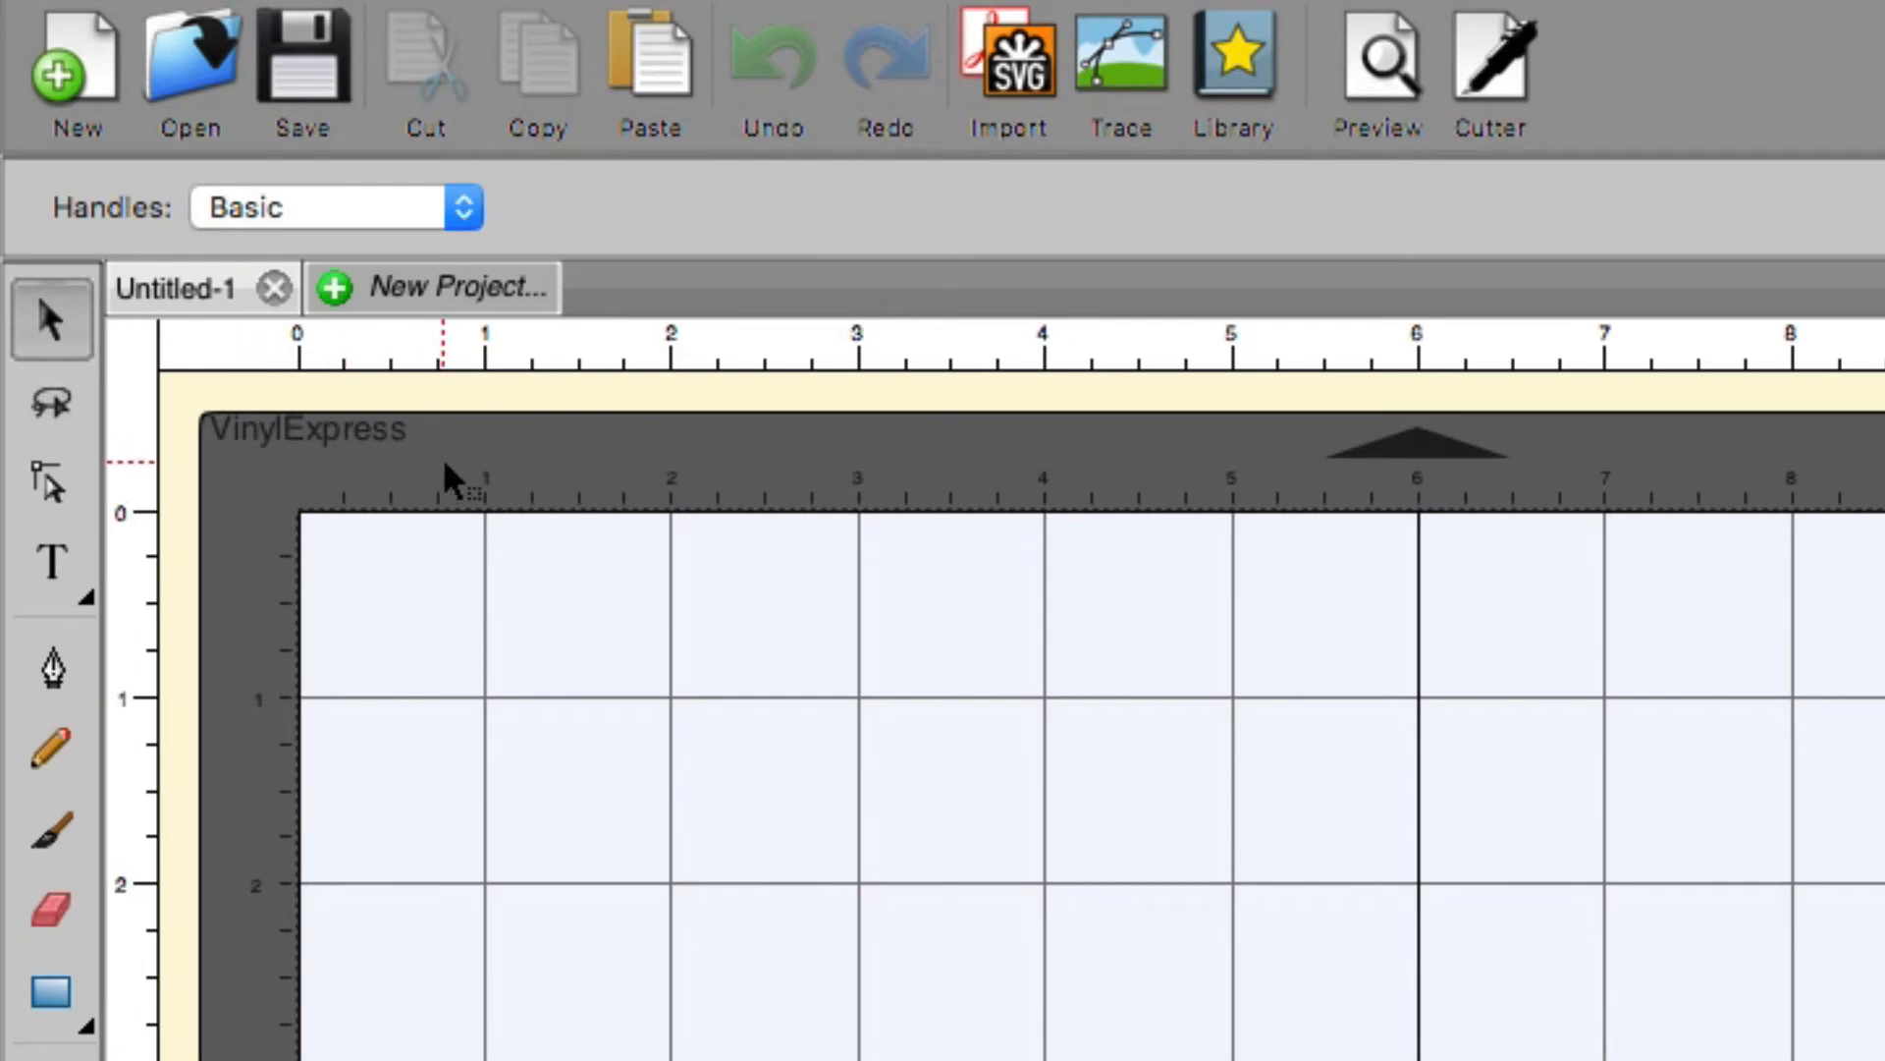
mouse_move(264, 475)
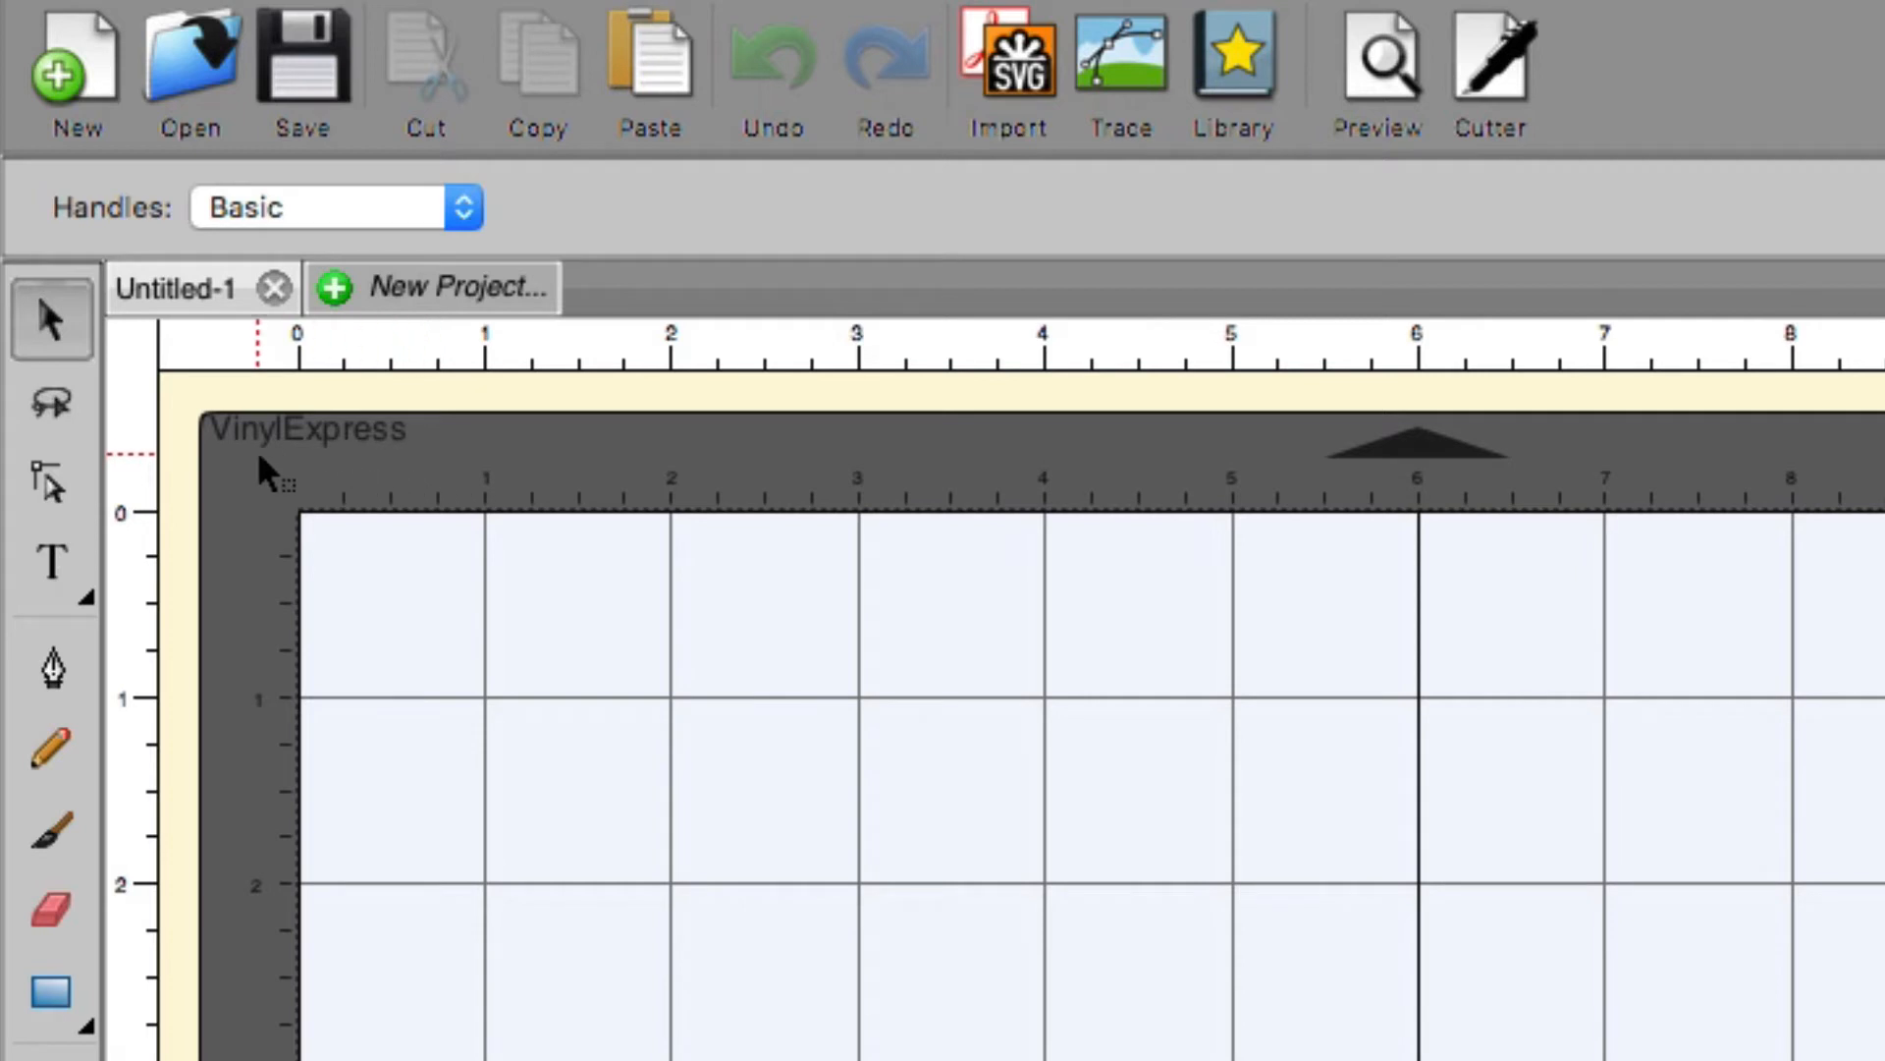
mouse_move(380, 499)
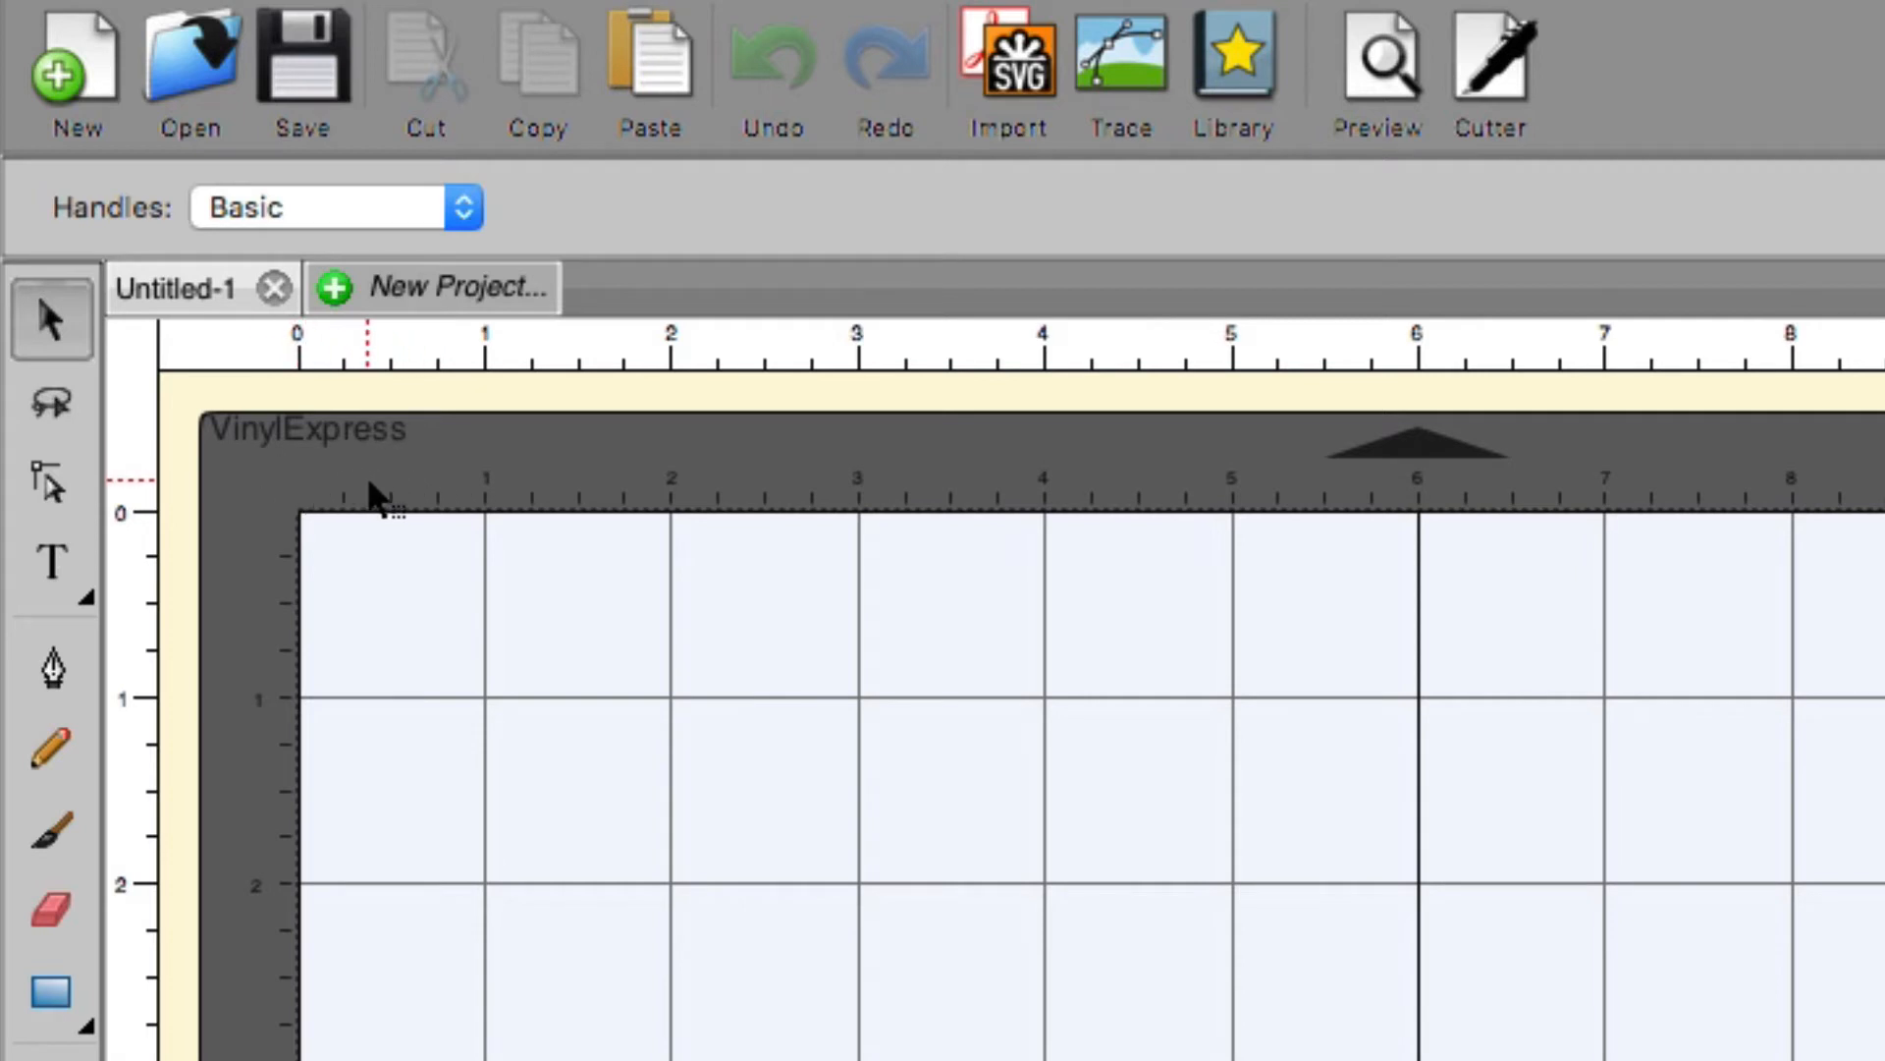
mouse_move(1762, 168)
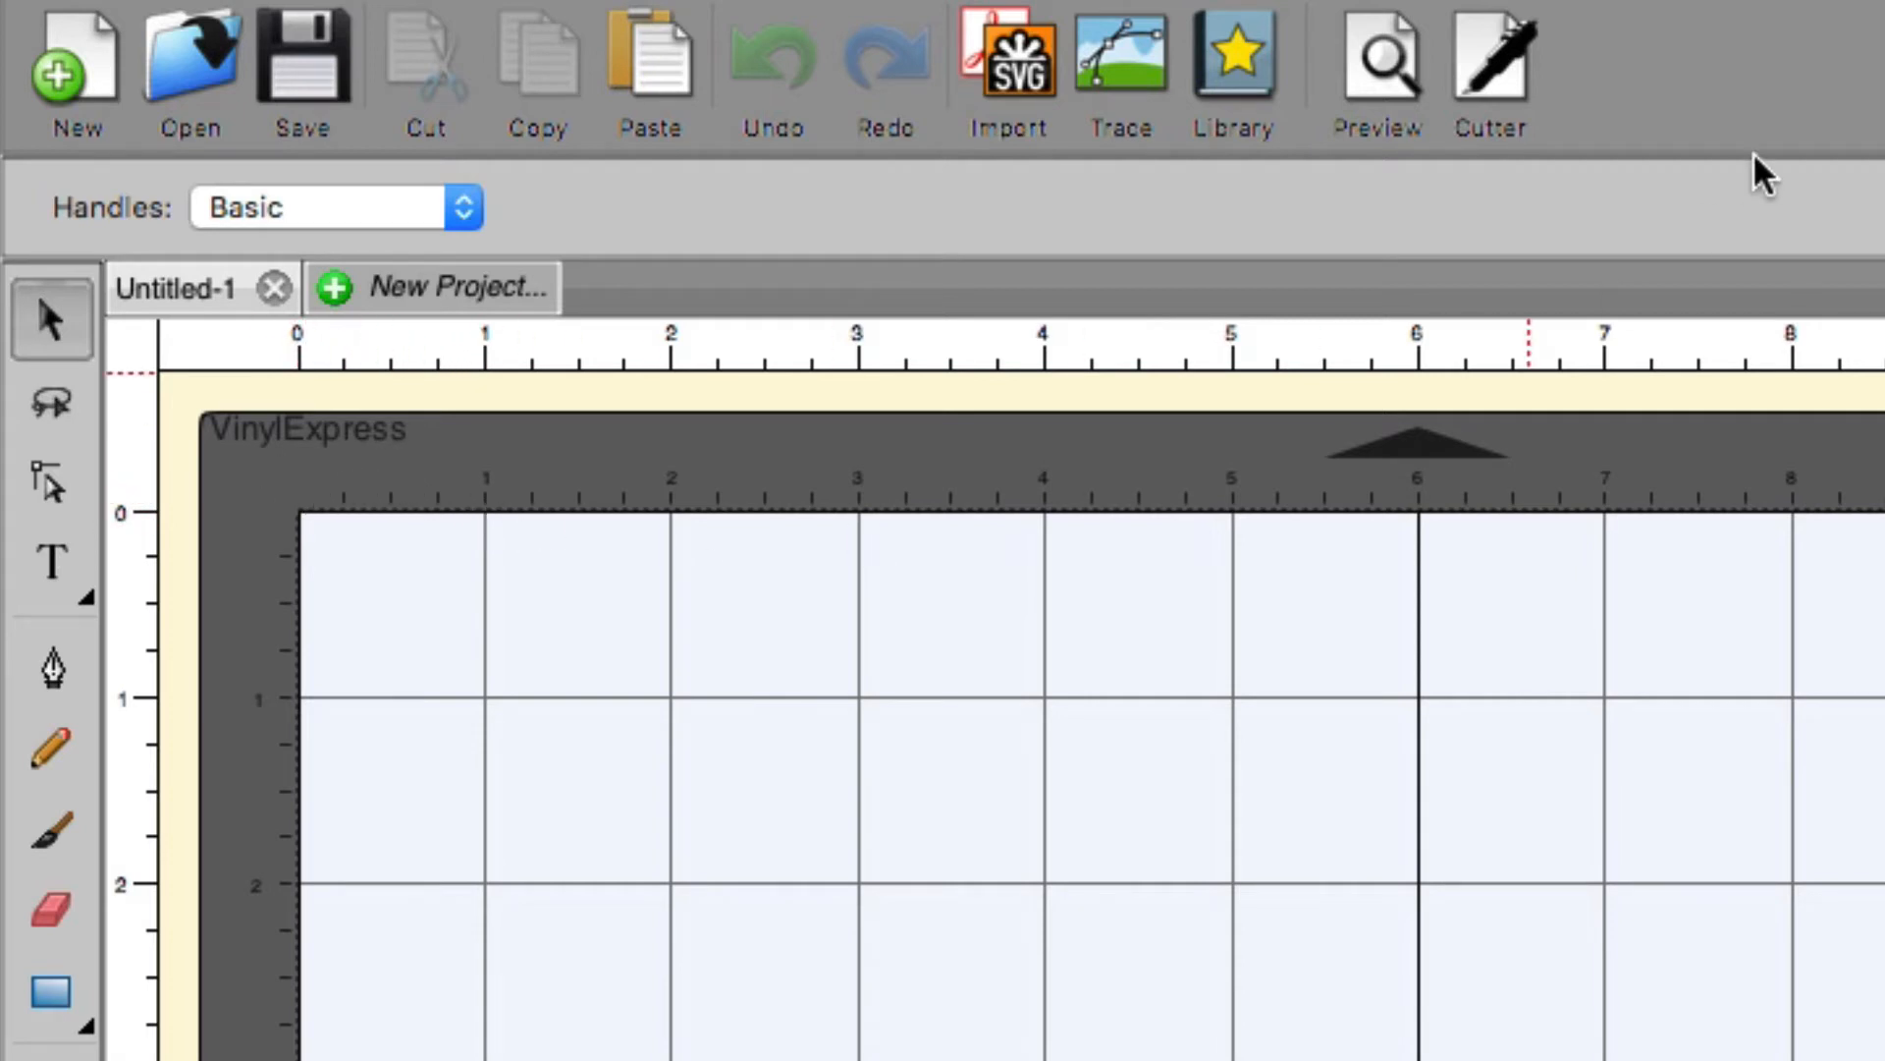
Switch the active cutter from VinylExpress to MUSE under Cutter > My Cutter.
left_click(917, 15)
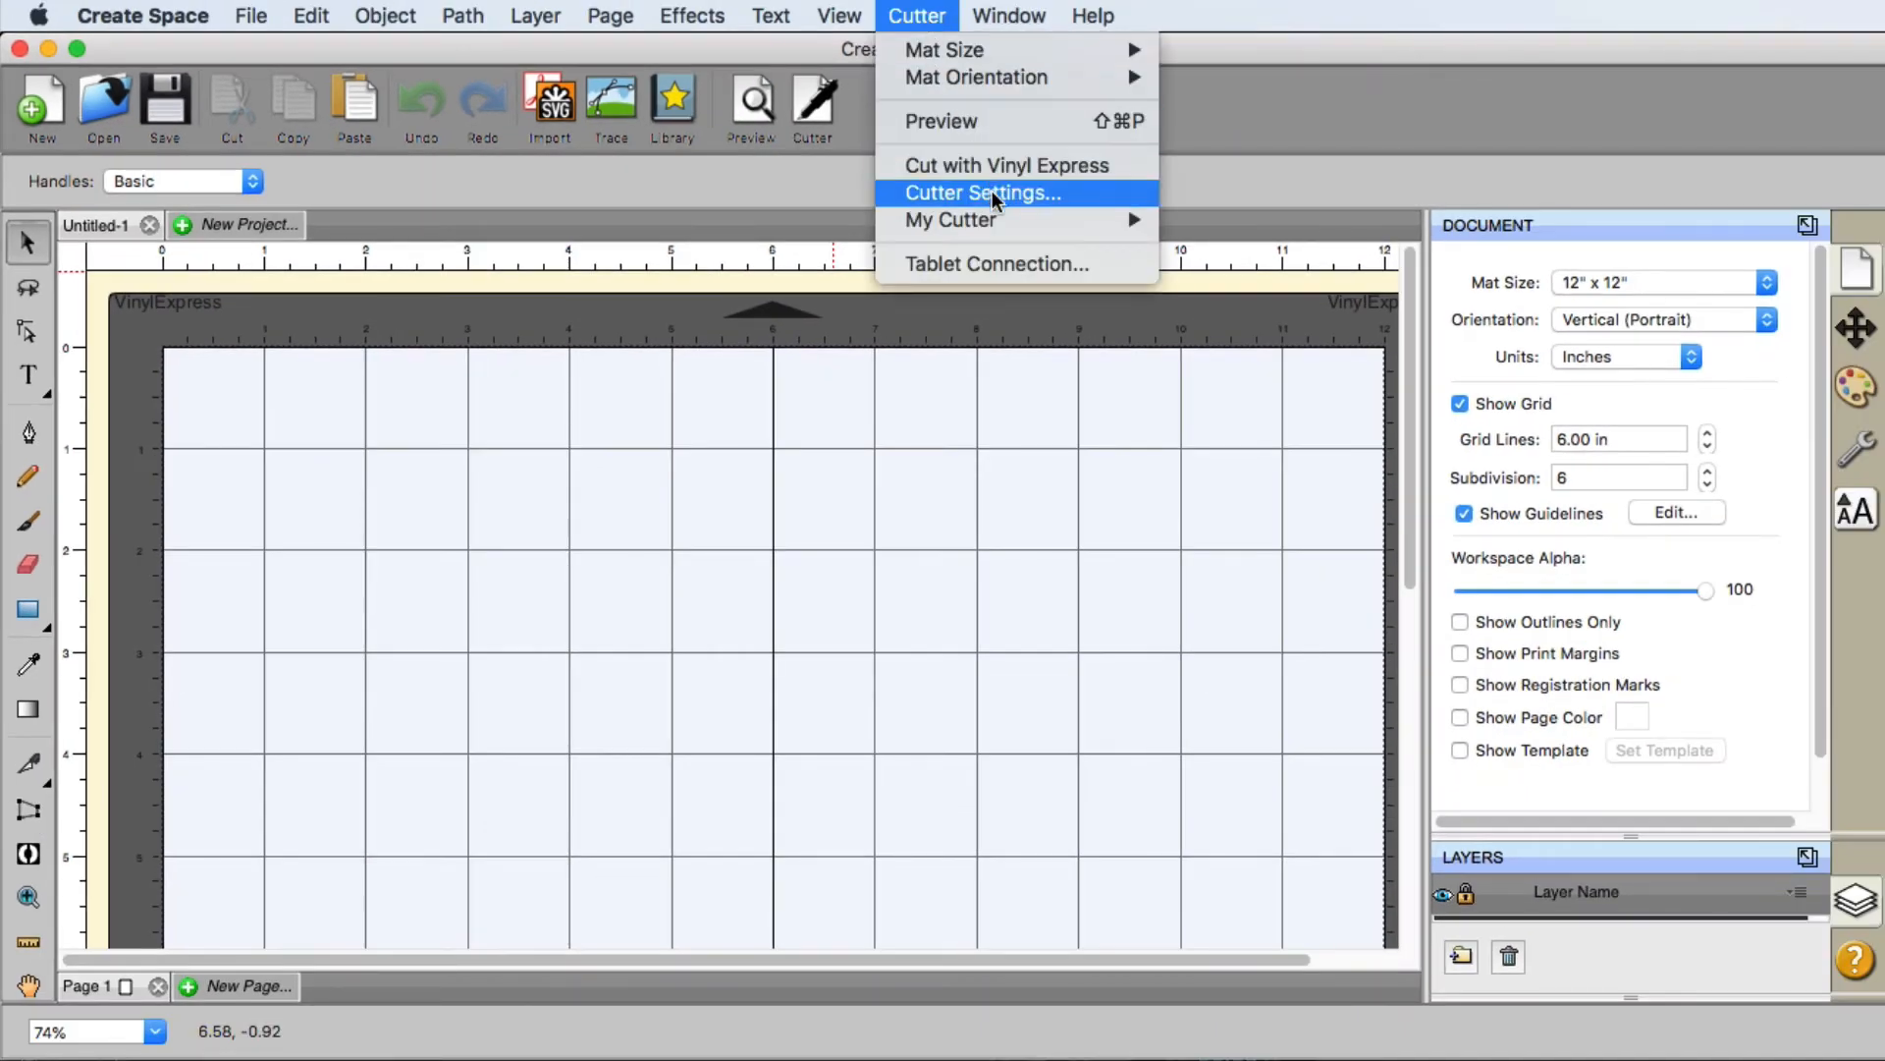
mouse_move(950, 219)
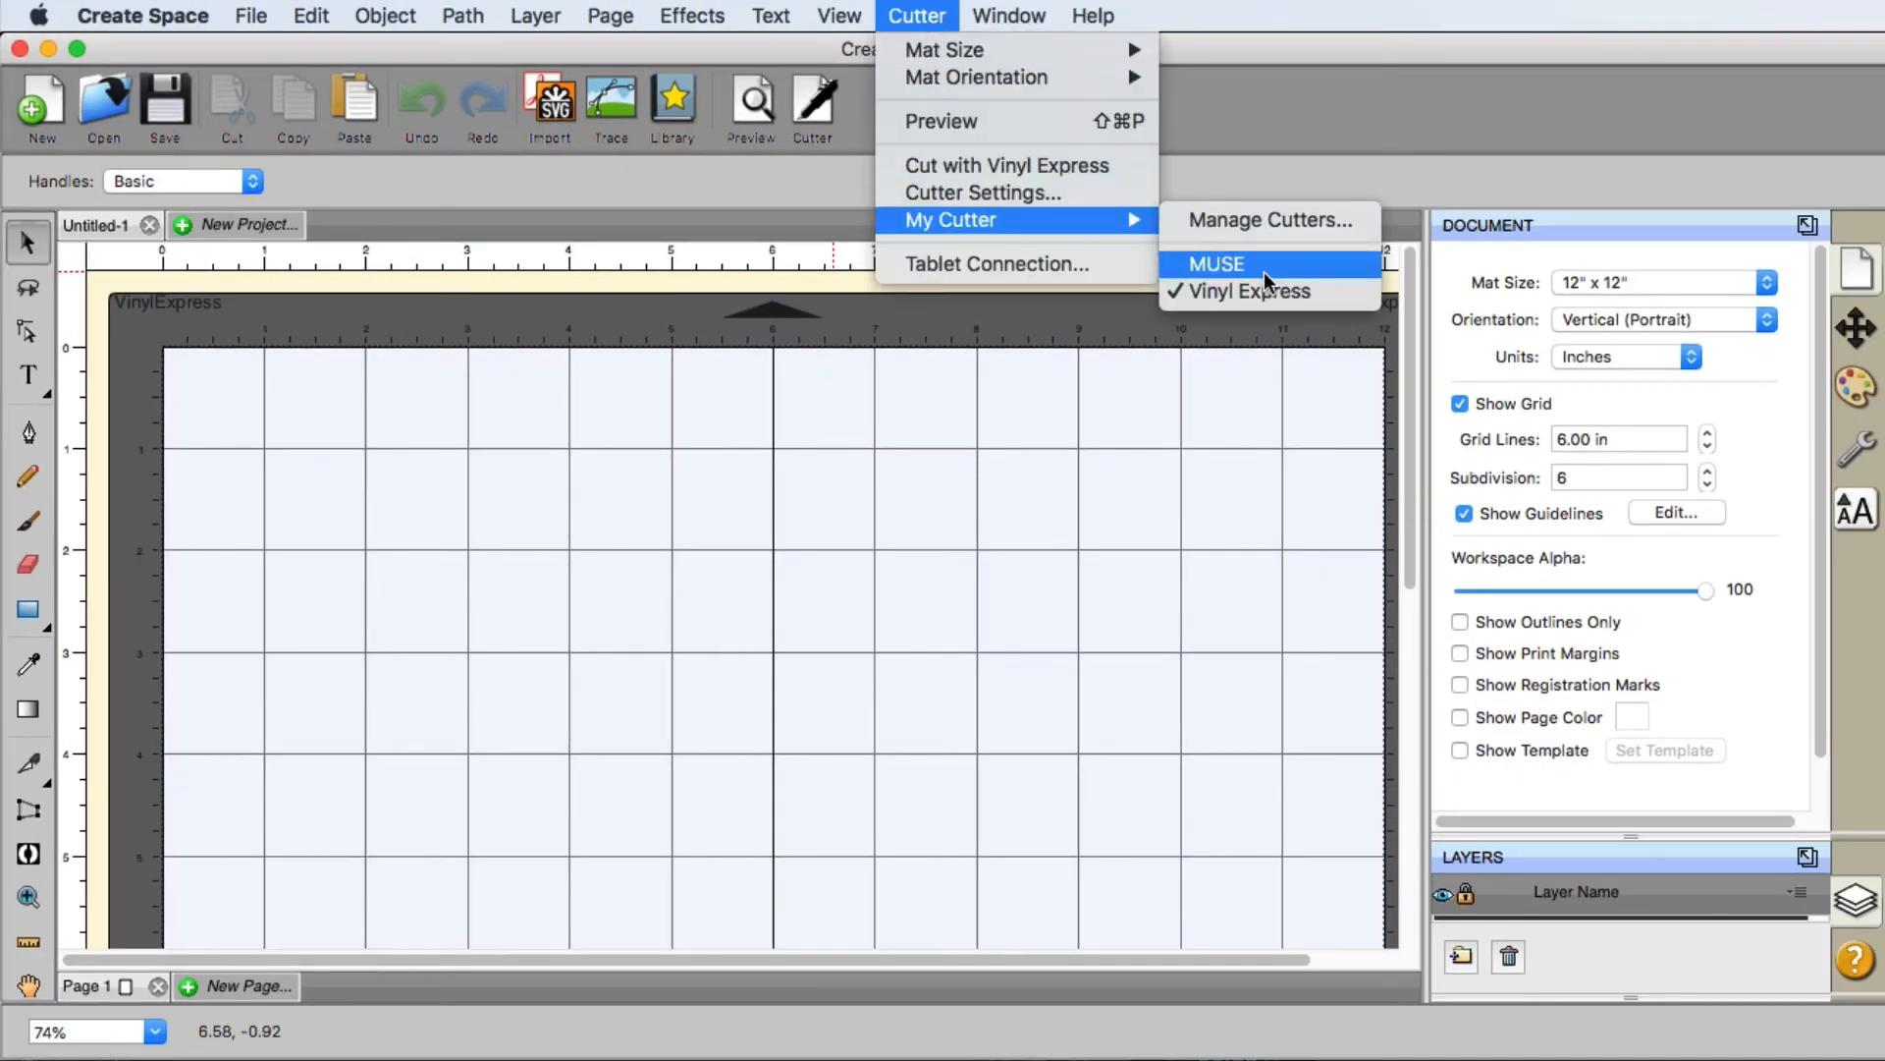
left_click(1215, 263)
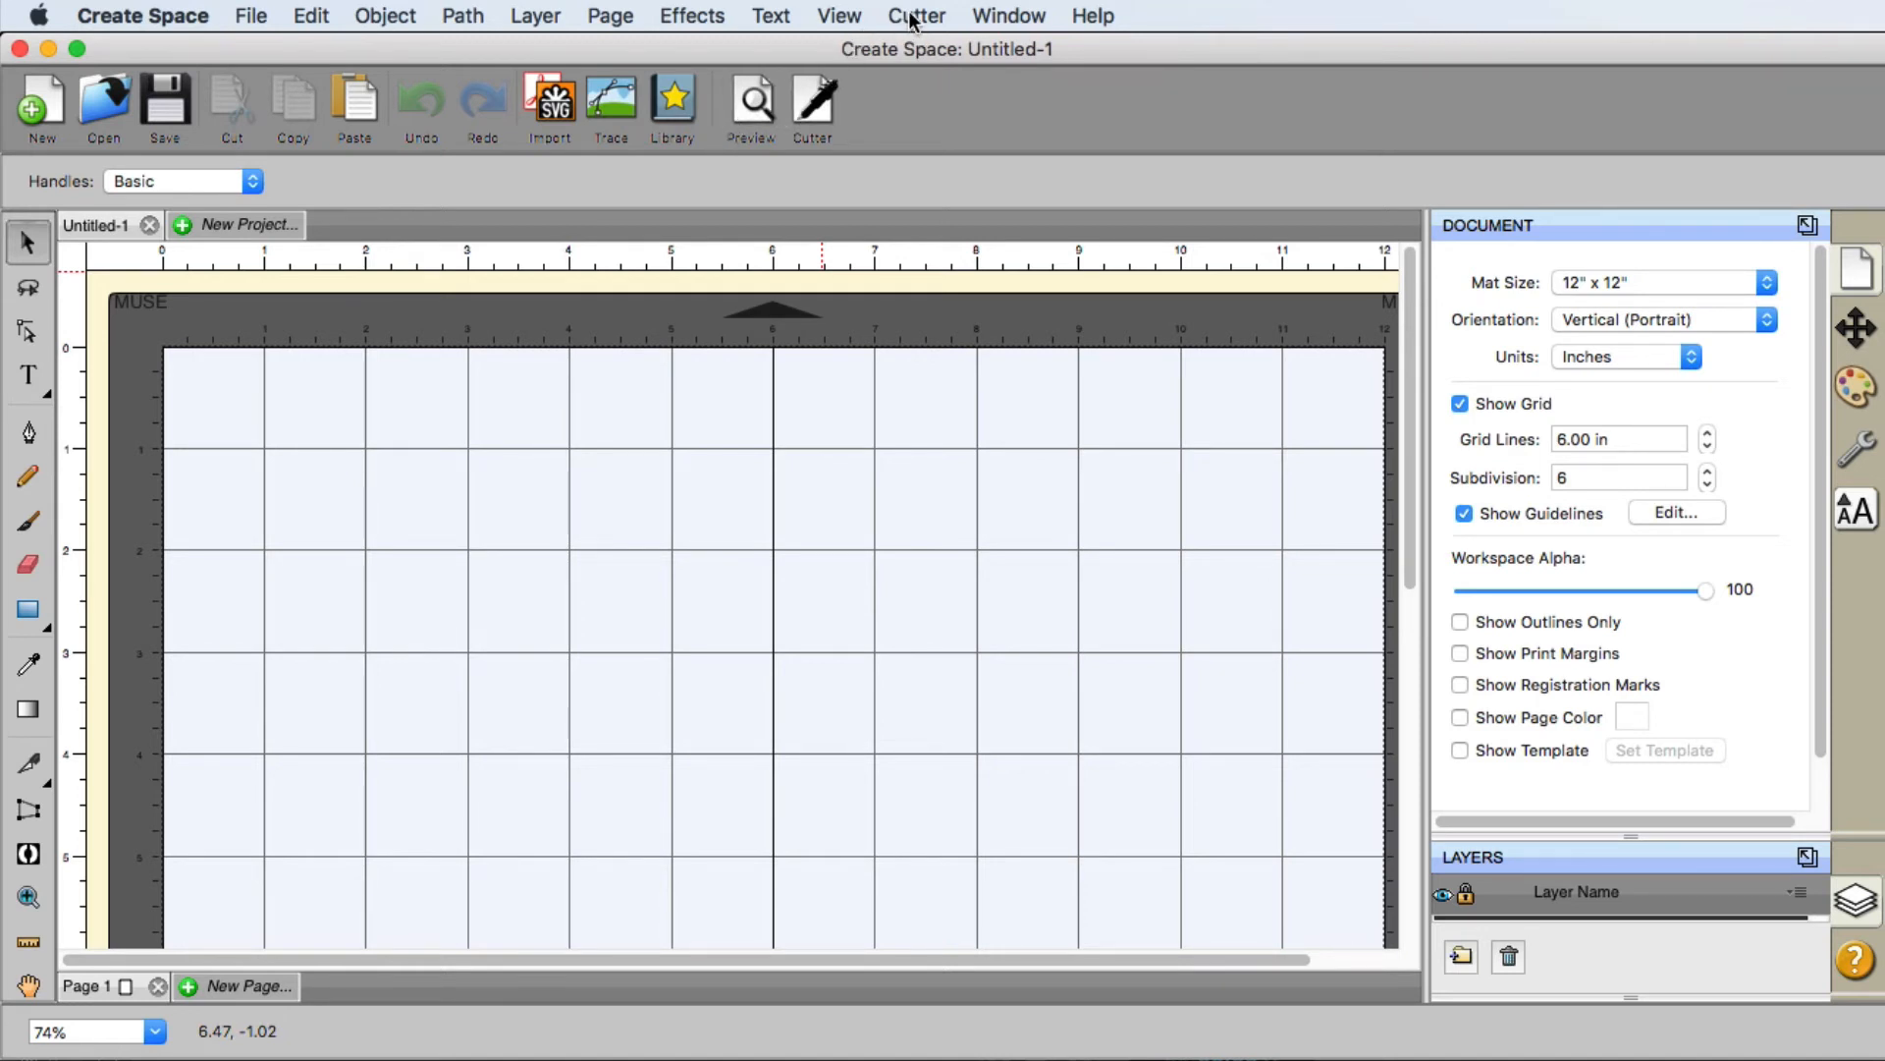
In Manage Cutters, select the Vinyl Express entry and remove it.
left_click(916, 16)
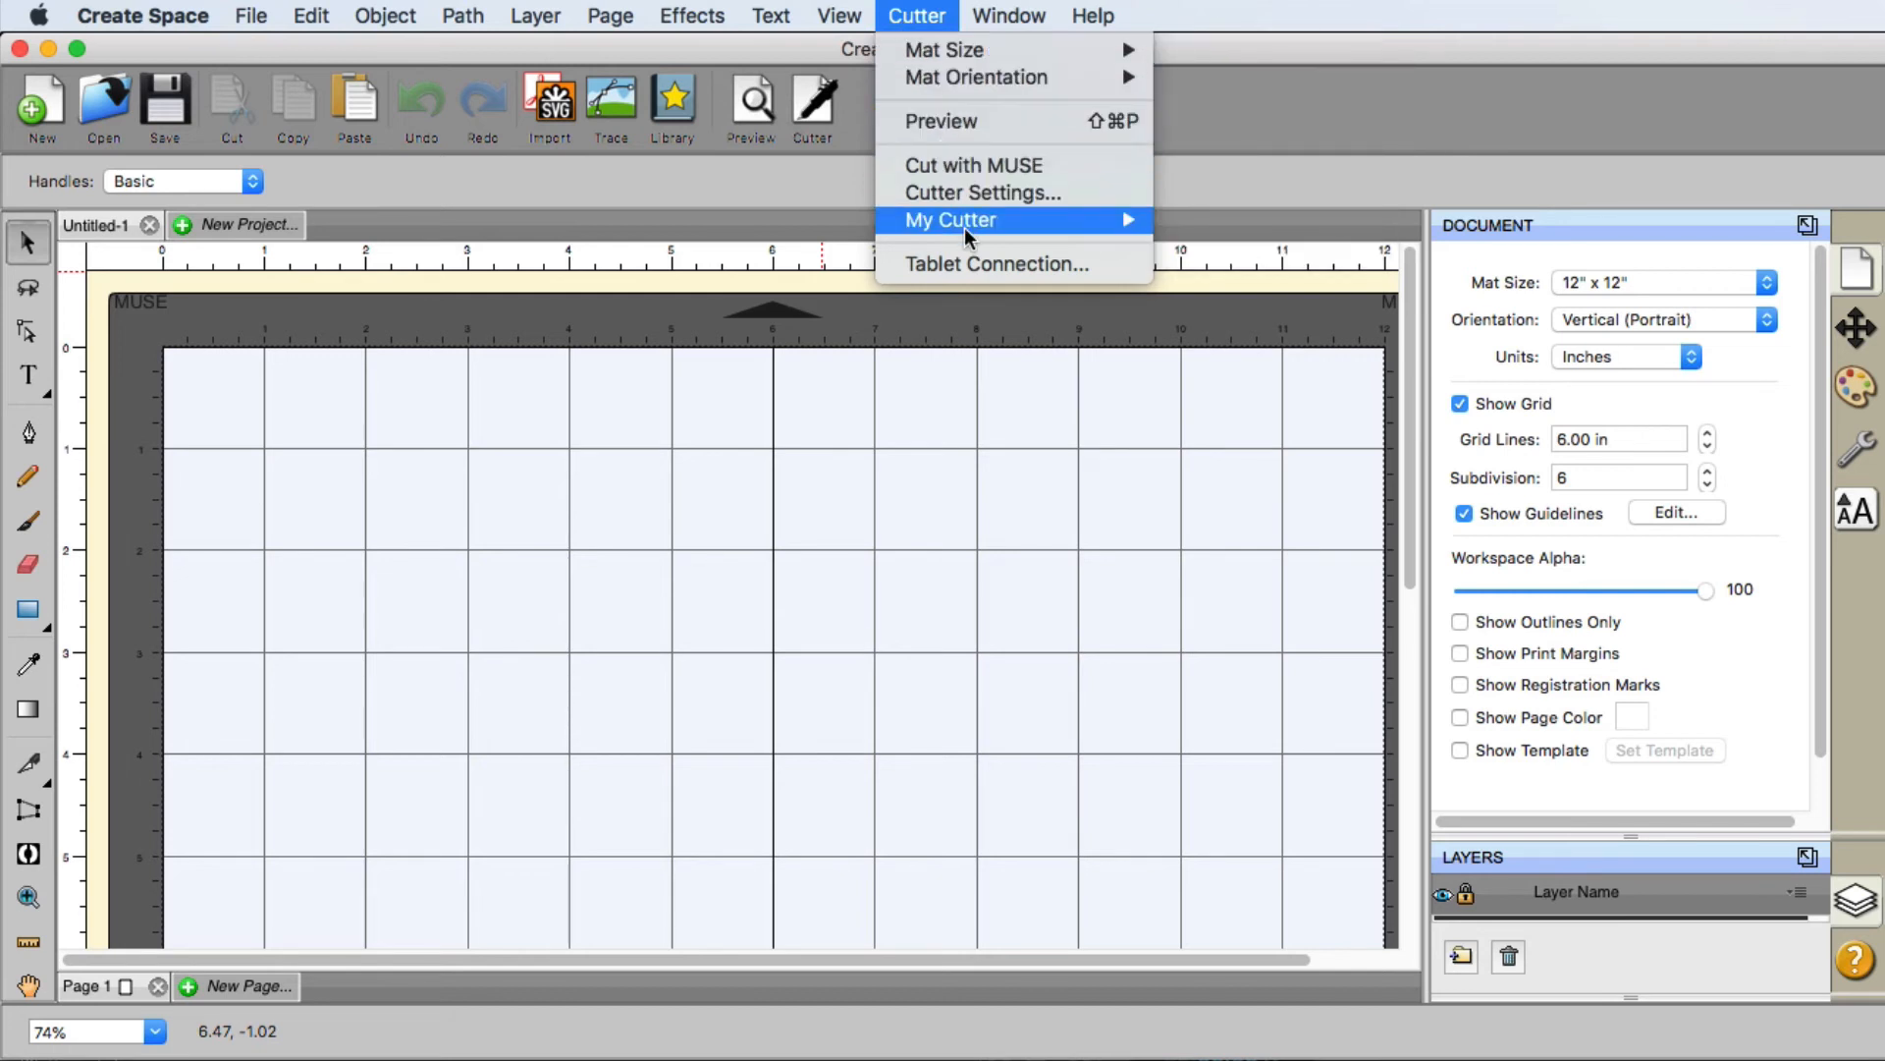
mouse_move(949, 220)
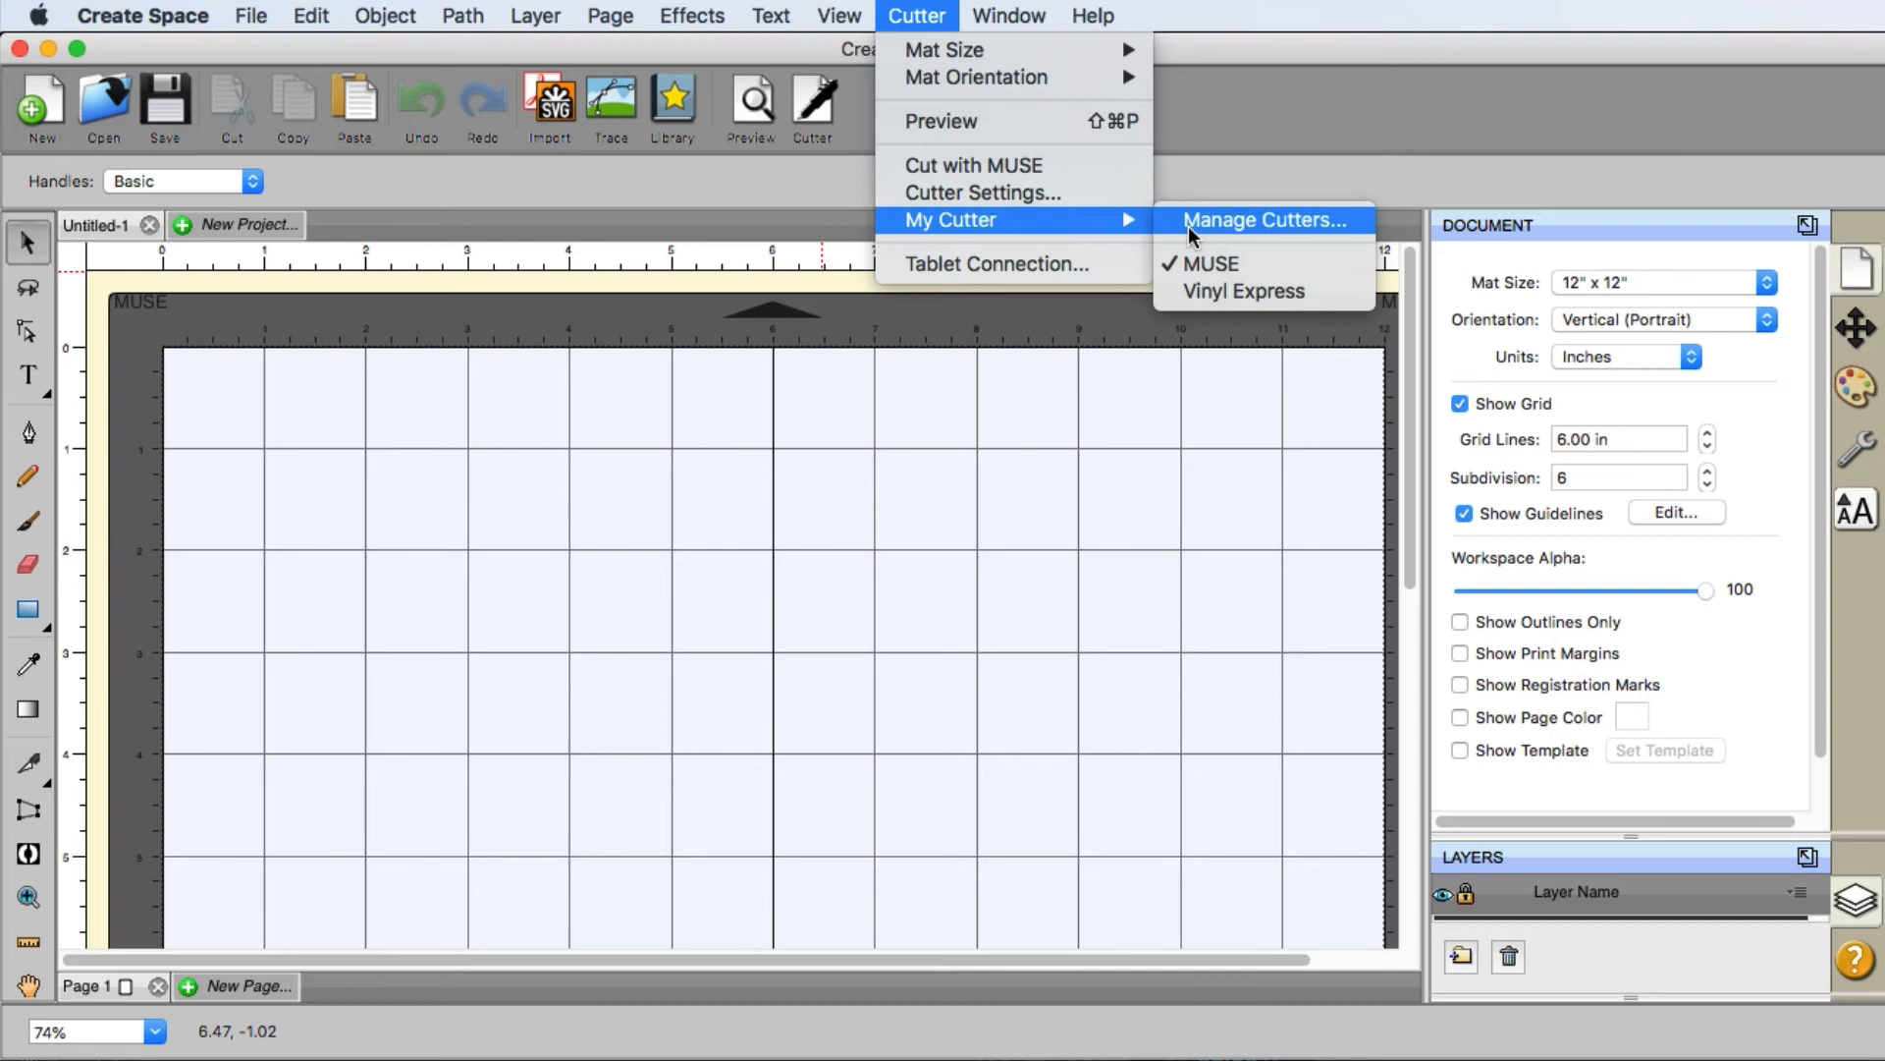
left_click(1263, 220)
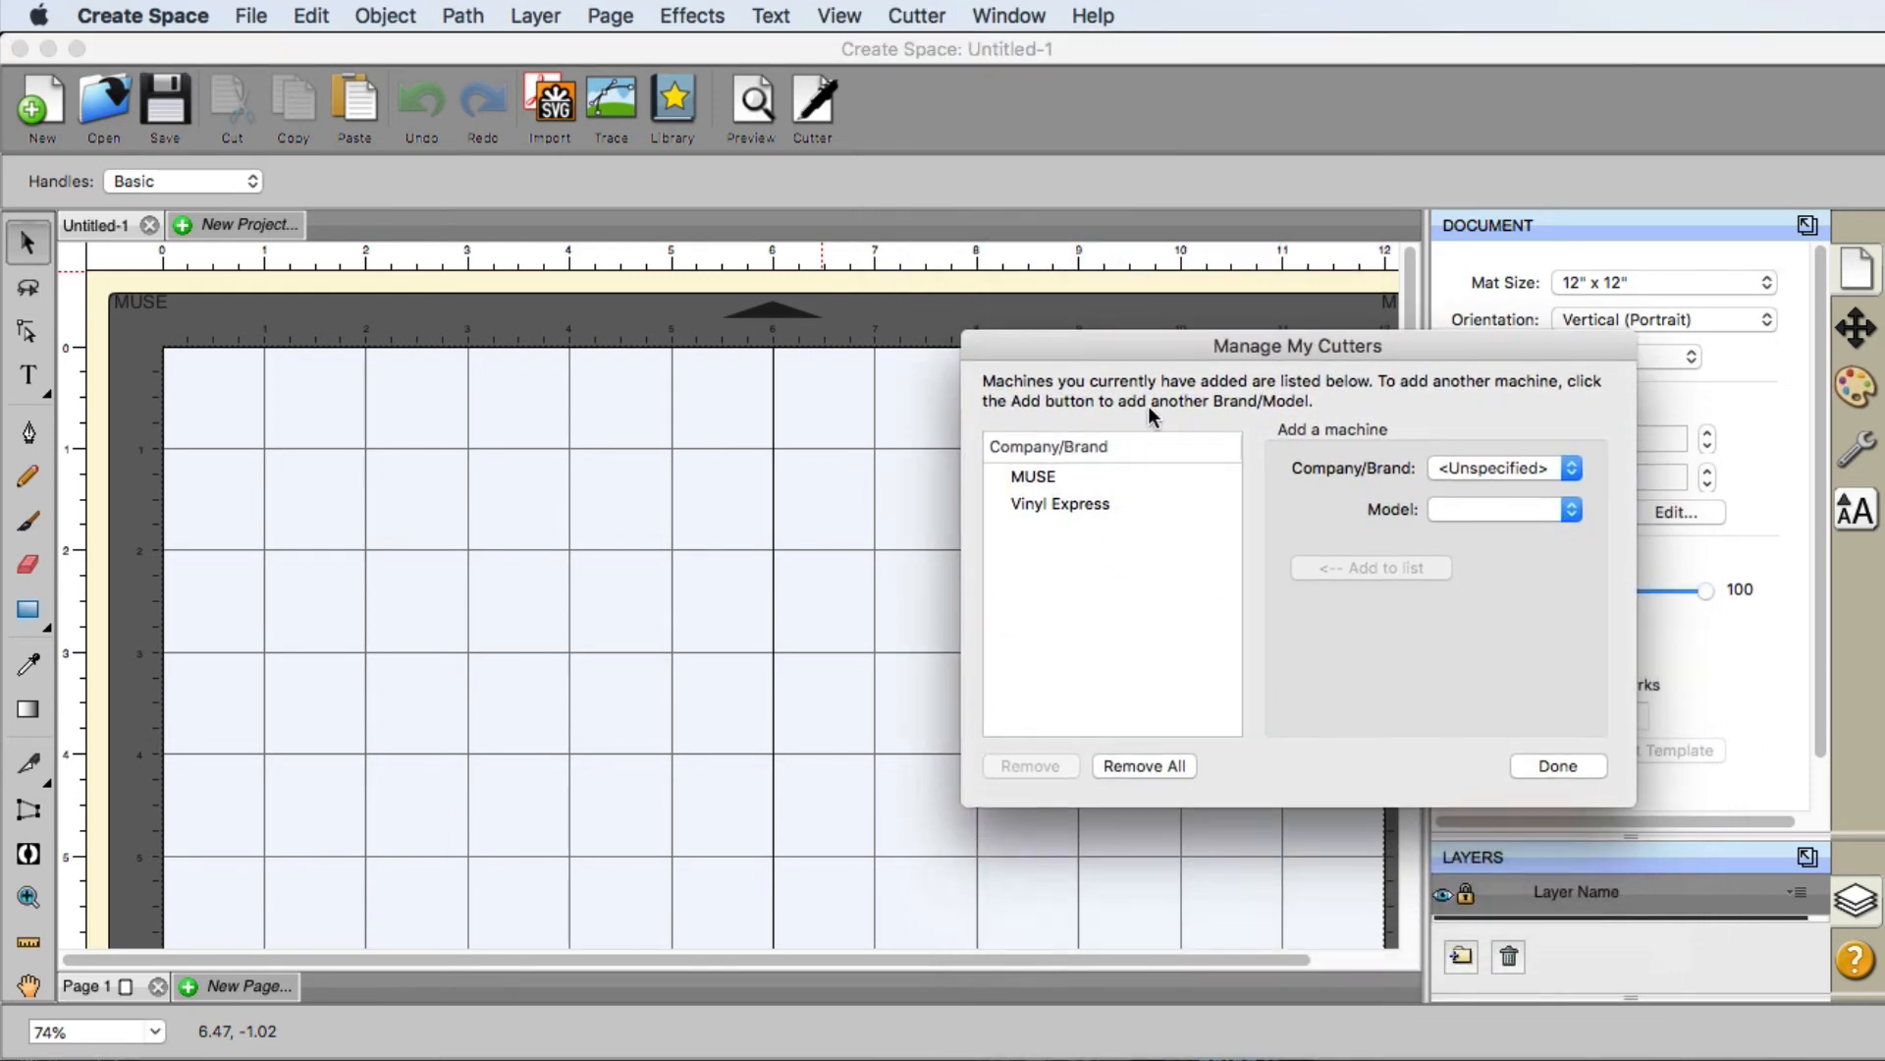
left_click(1060, 503)
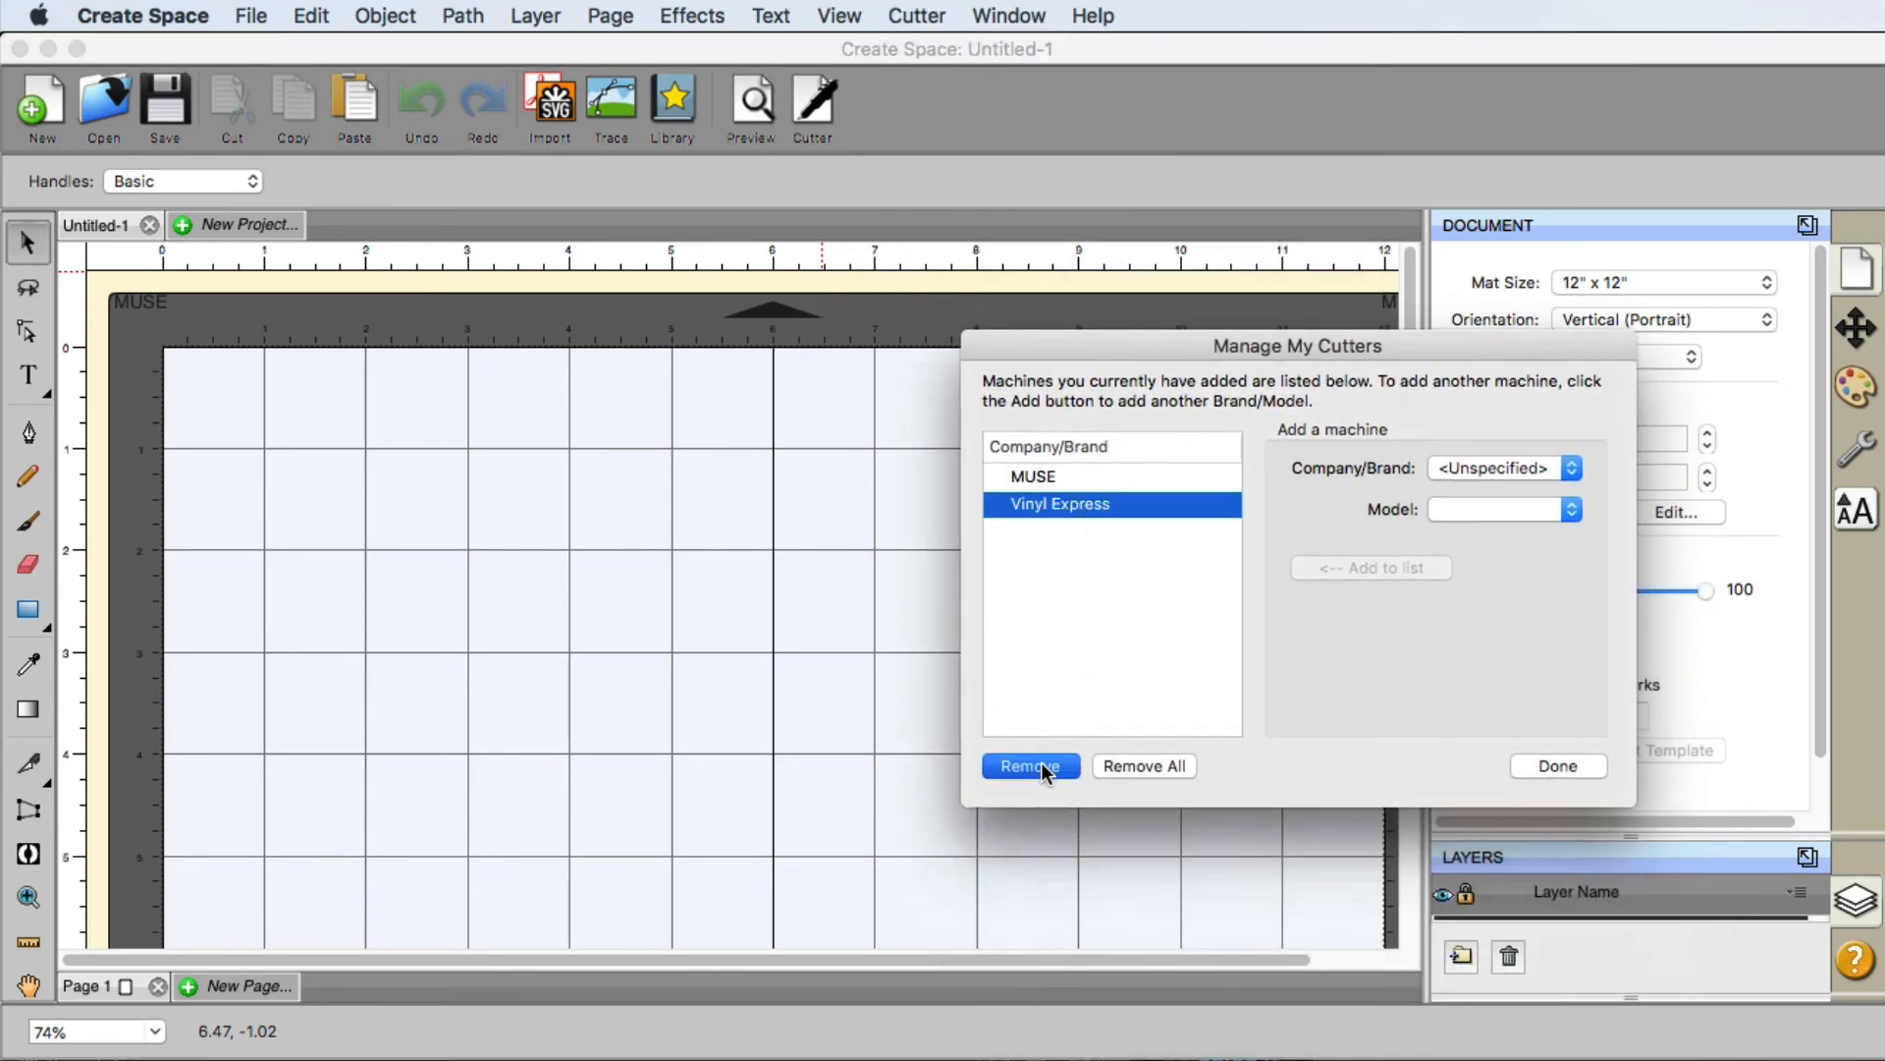
left_click(1556, 766)
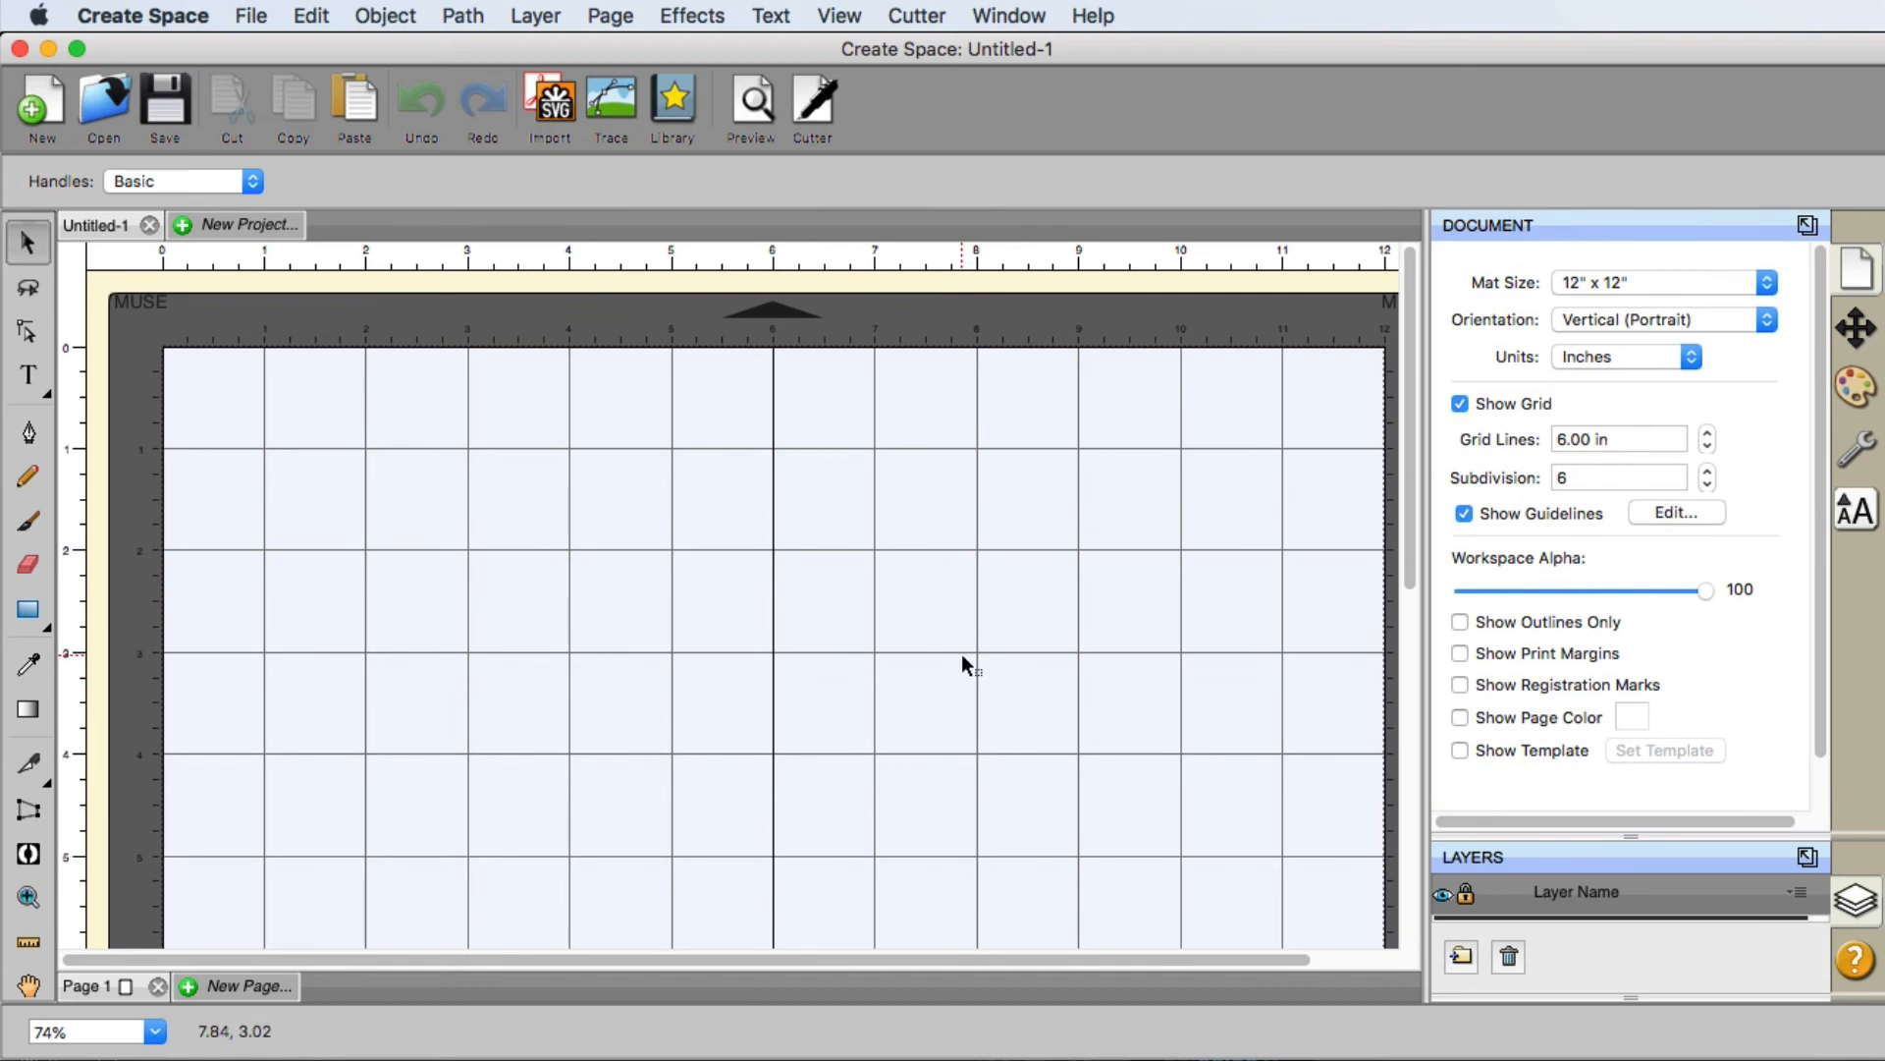
mouse_move(616, 317)
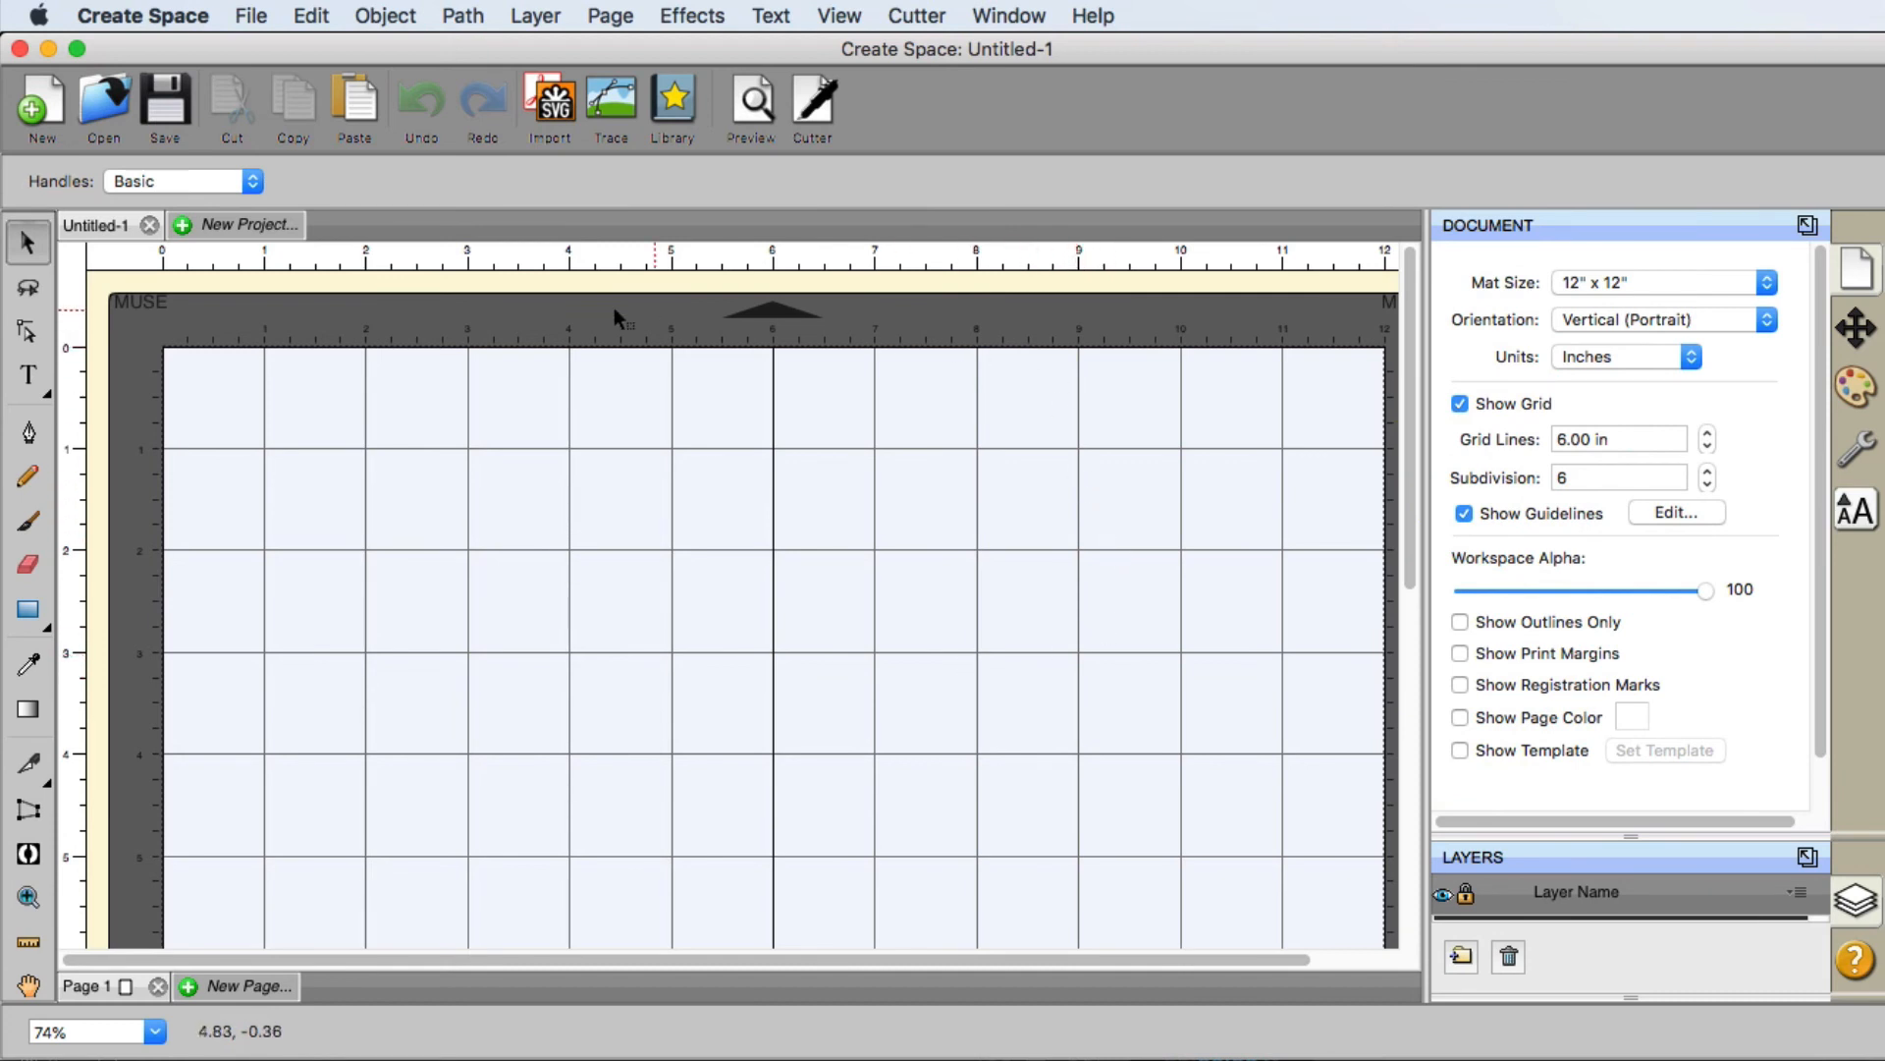
mouse_move(177, 311)
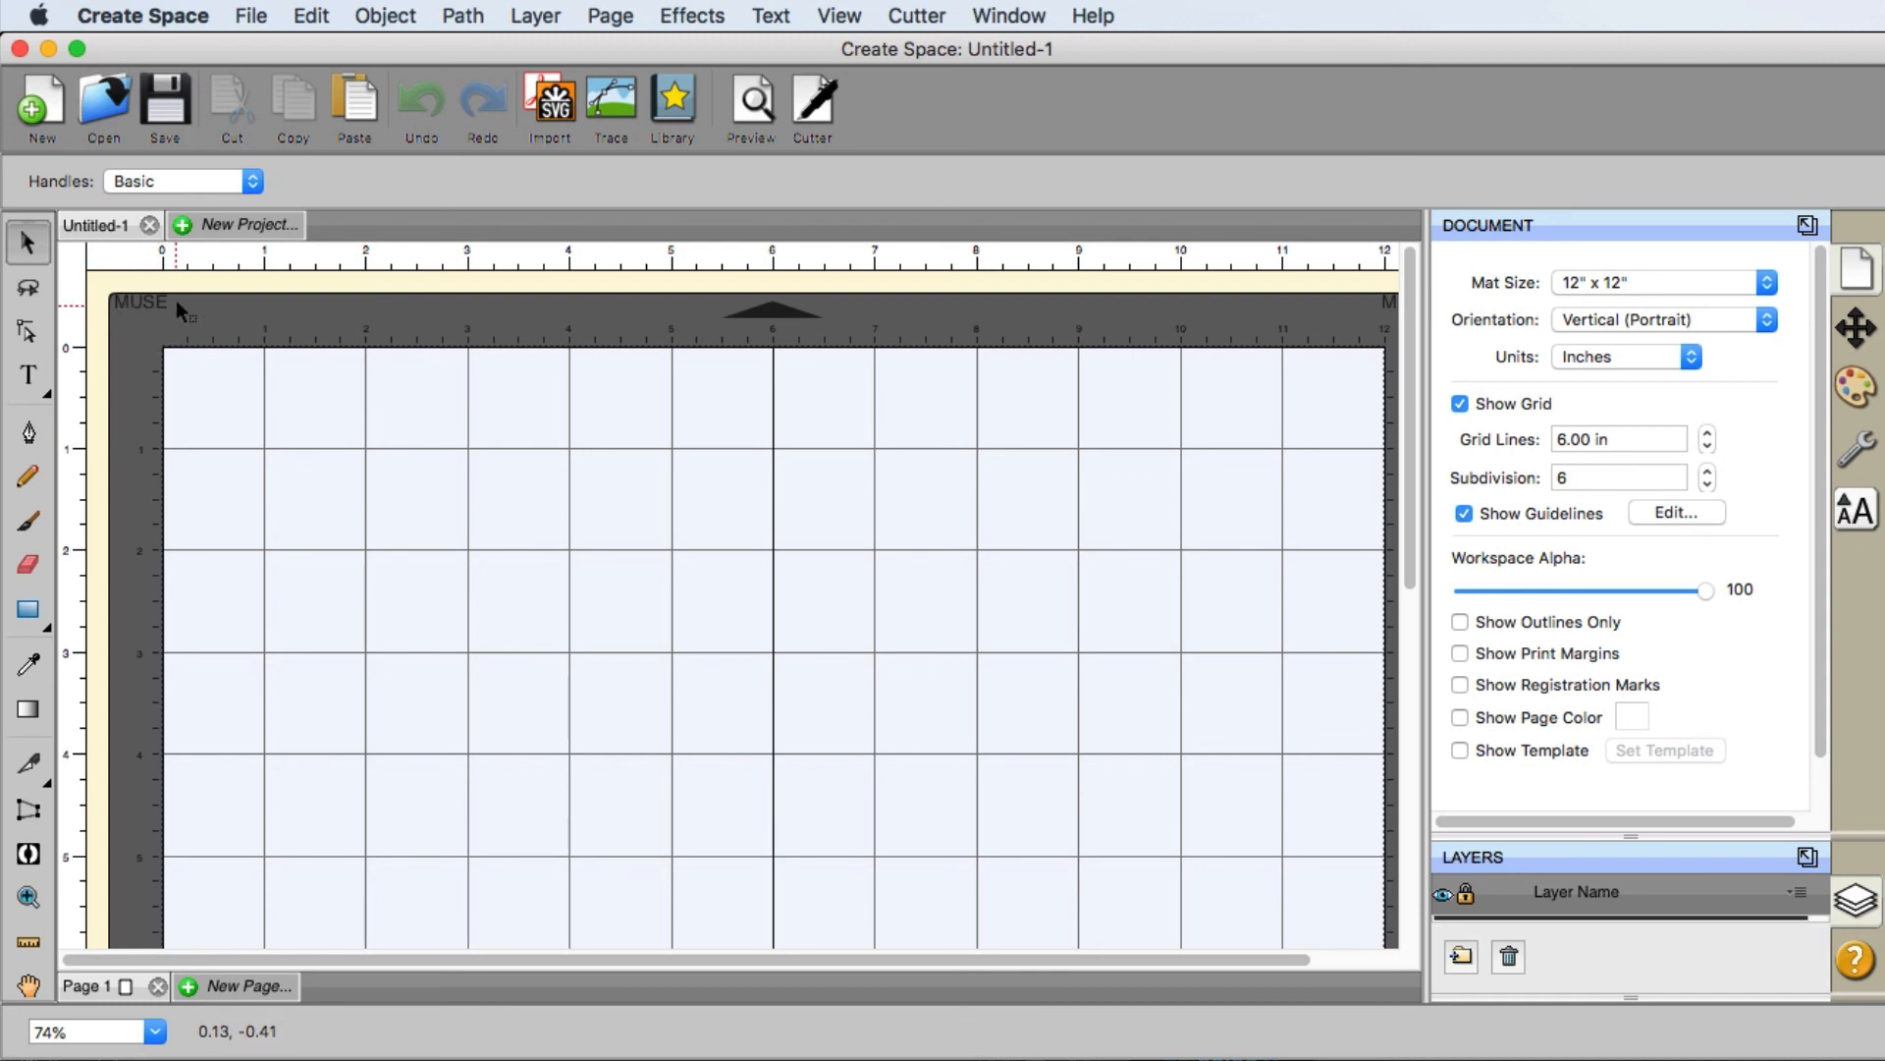
mouse_move(583, 345)
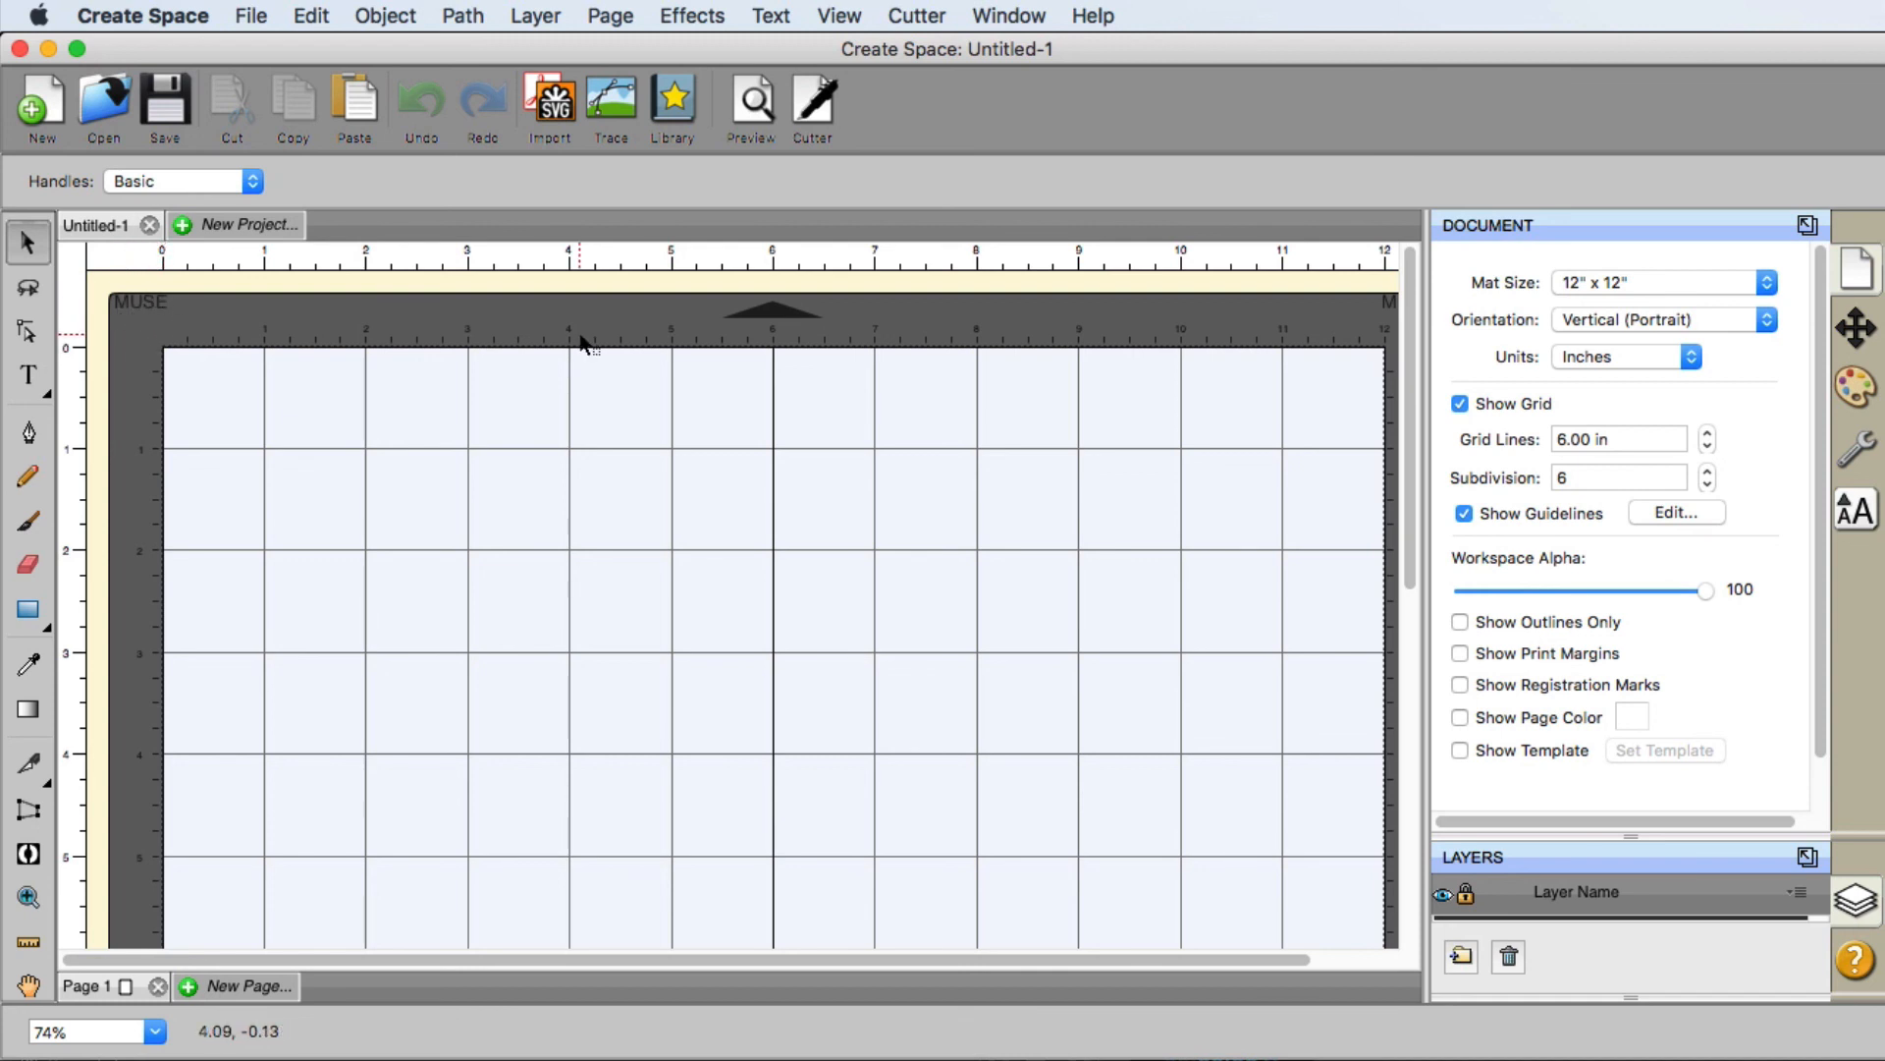